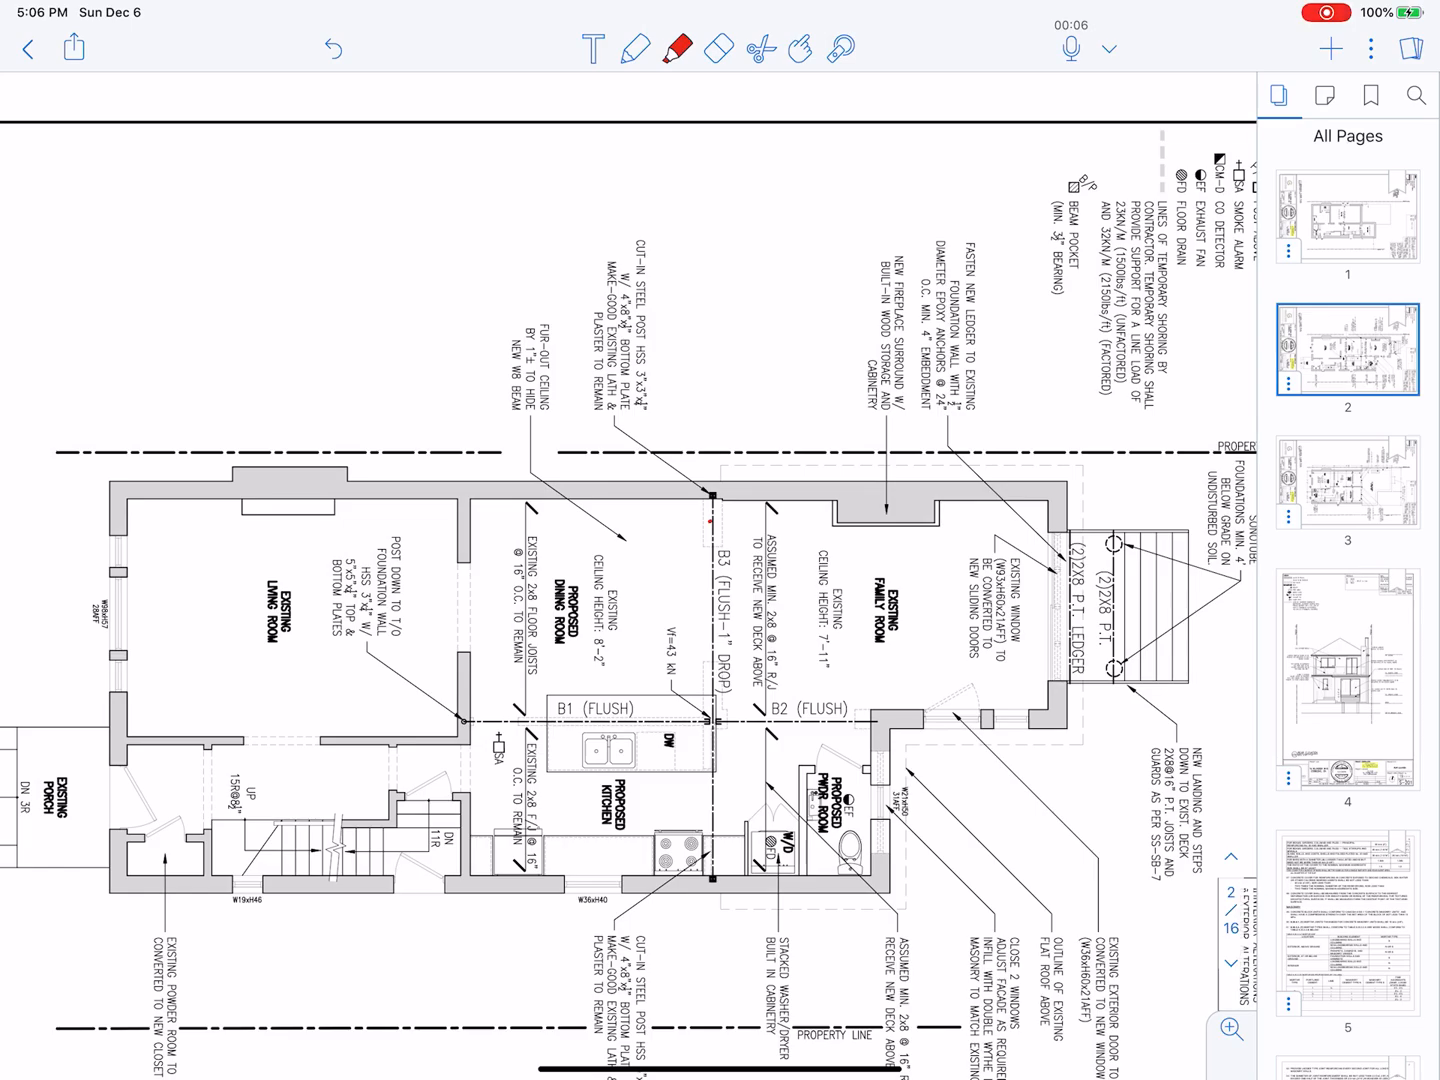
Step: Review the basement and main-floor plan pages with the red-highlighted beams, ending on the upper-floor plan
left_click(1348, 216)
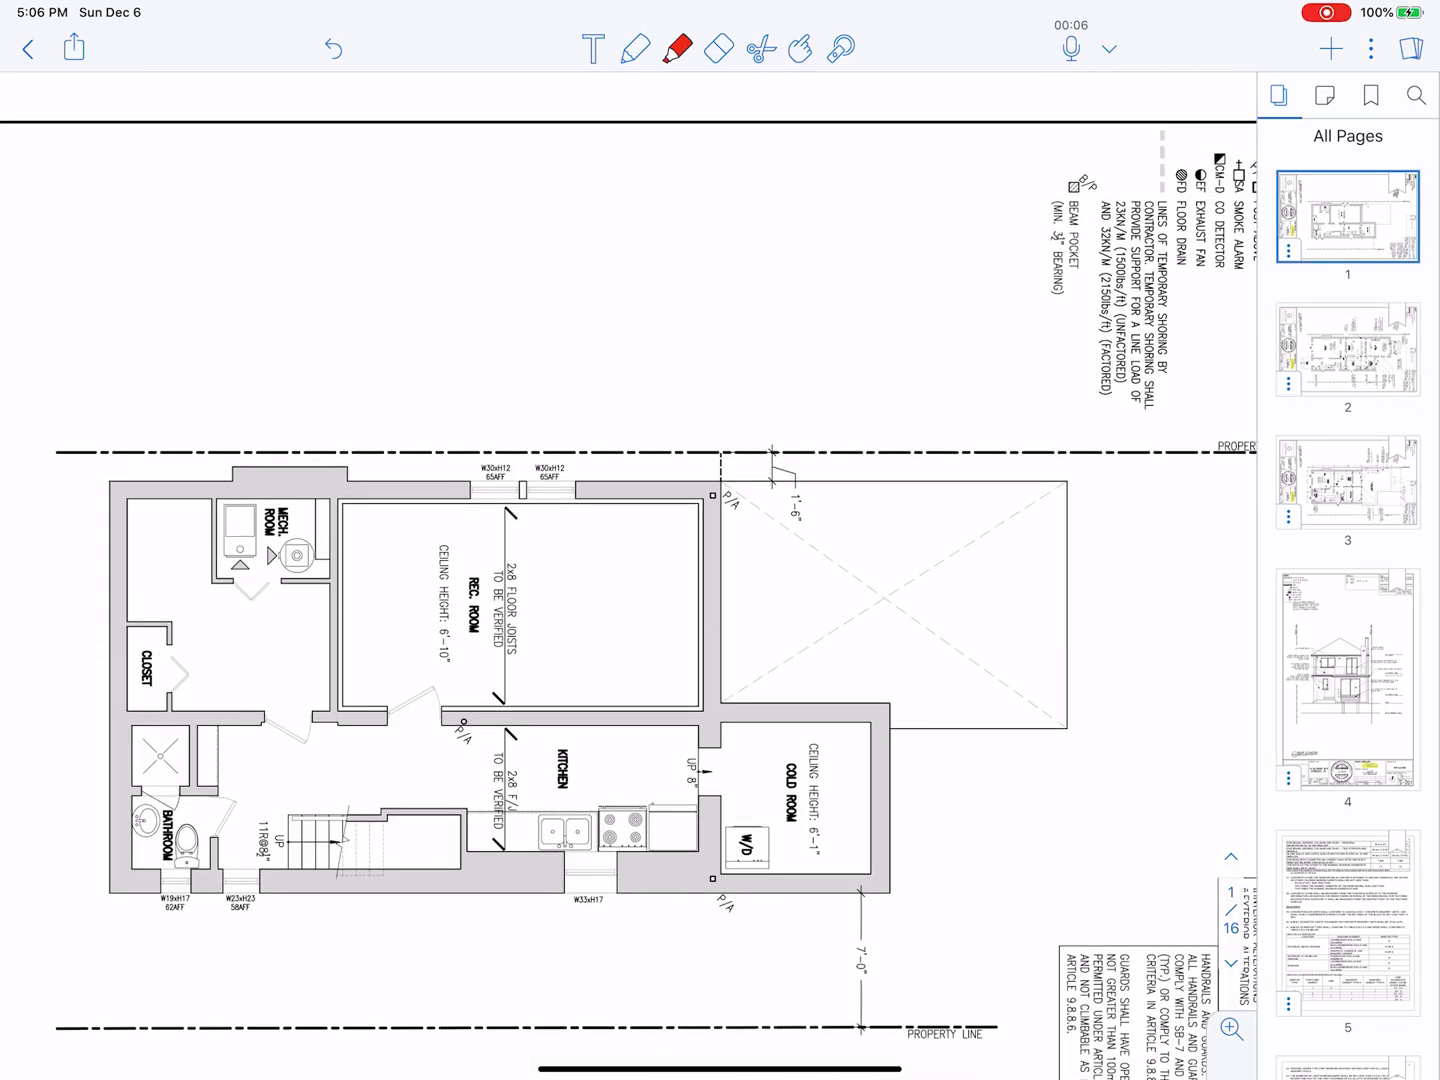
left_click(1348, 350)
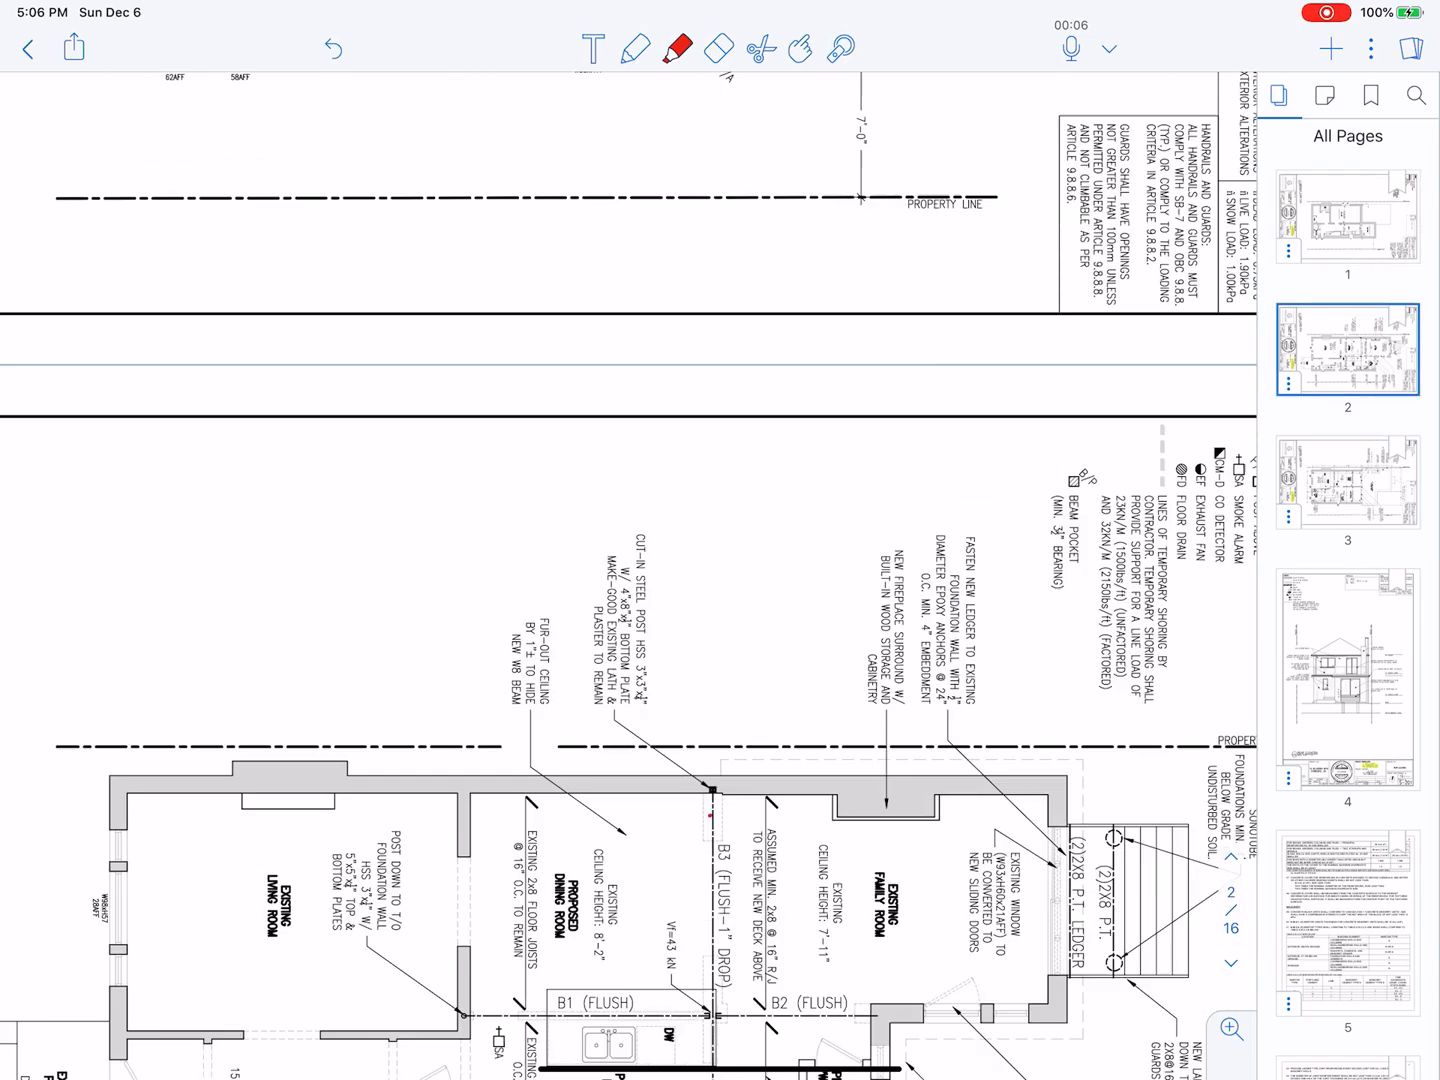
scroll("down", 3)
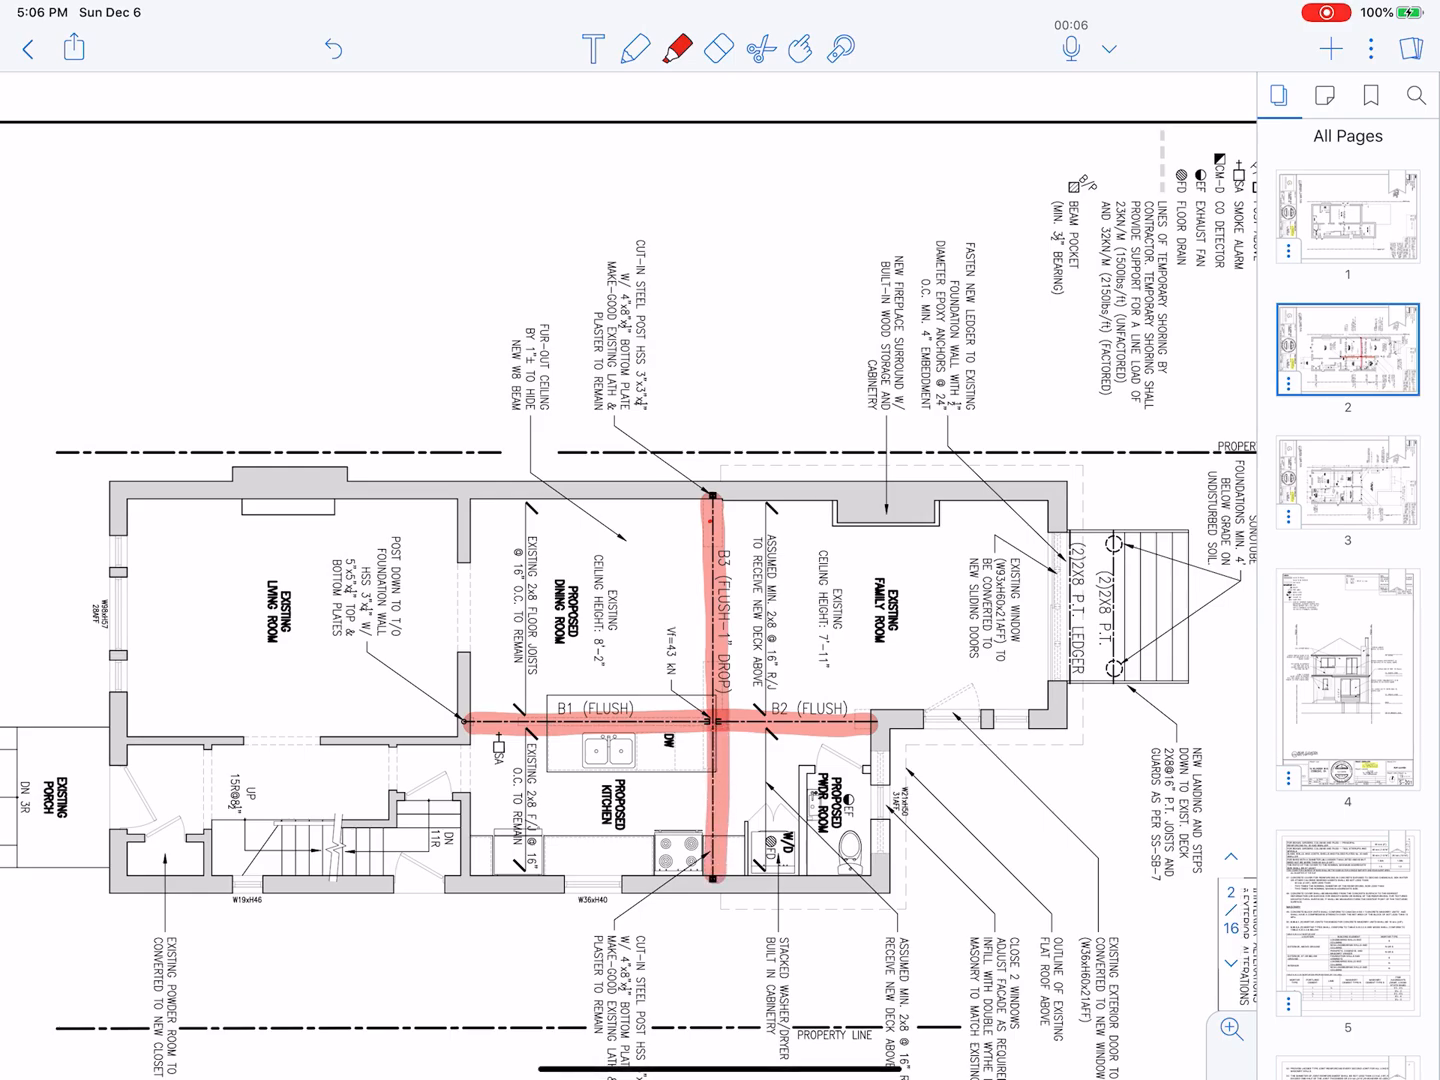
left_click(1348, 476)
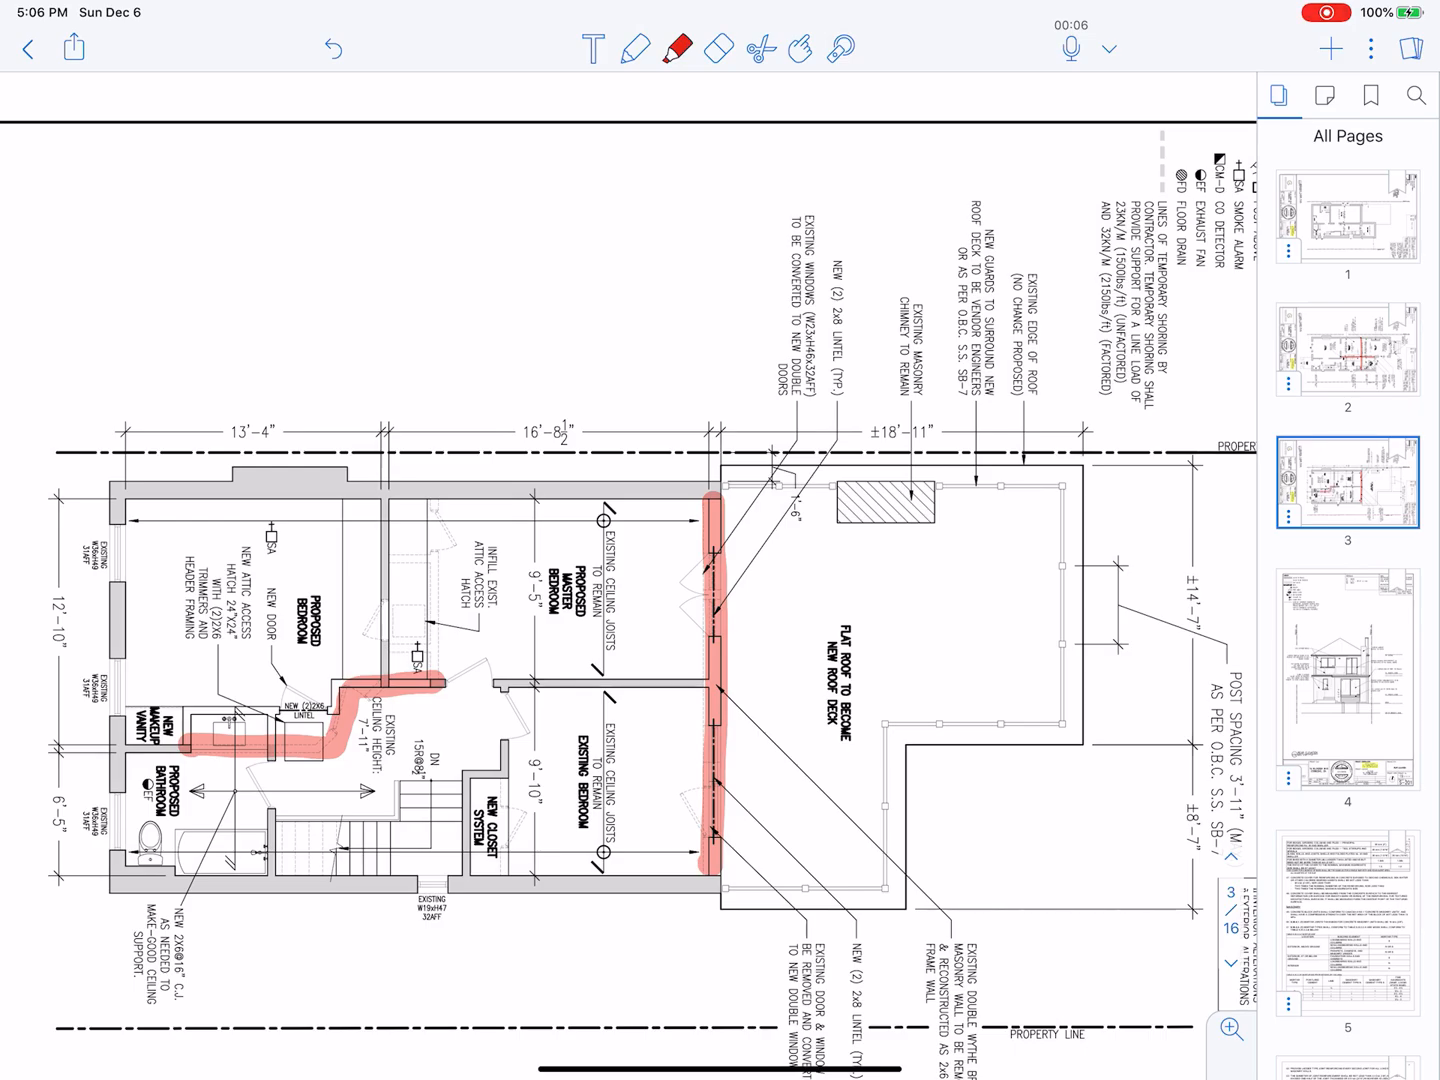
Step: Draw red temporary-wall lines beside dining-room beam B1 with a handwritten 400mm spacing dimension
left_click(1348, 350)
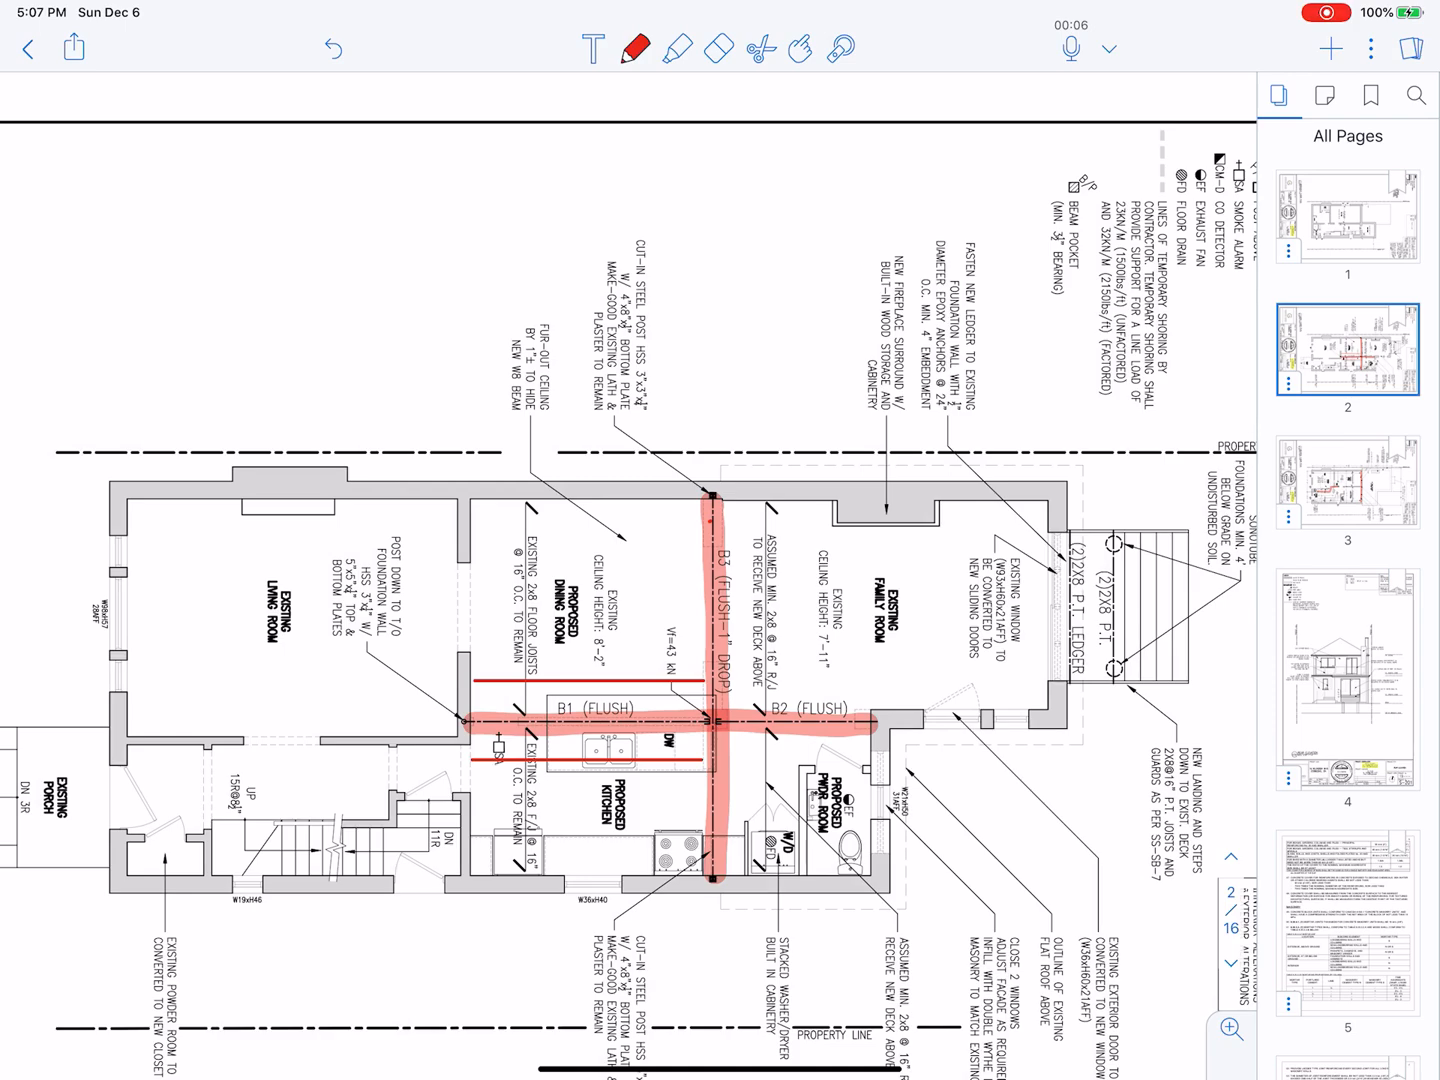
left_click(636, 48)
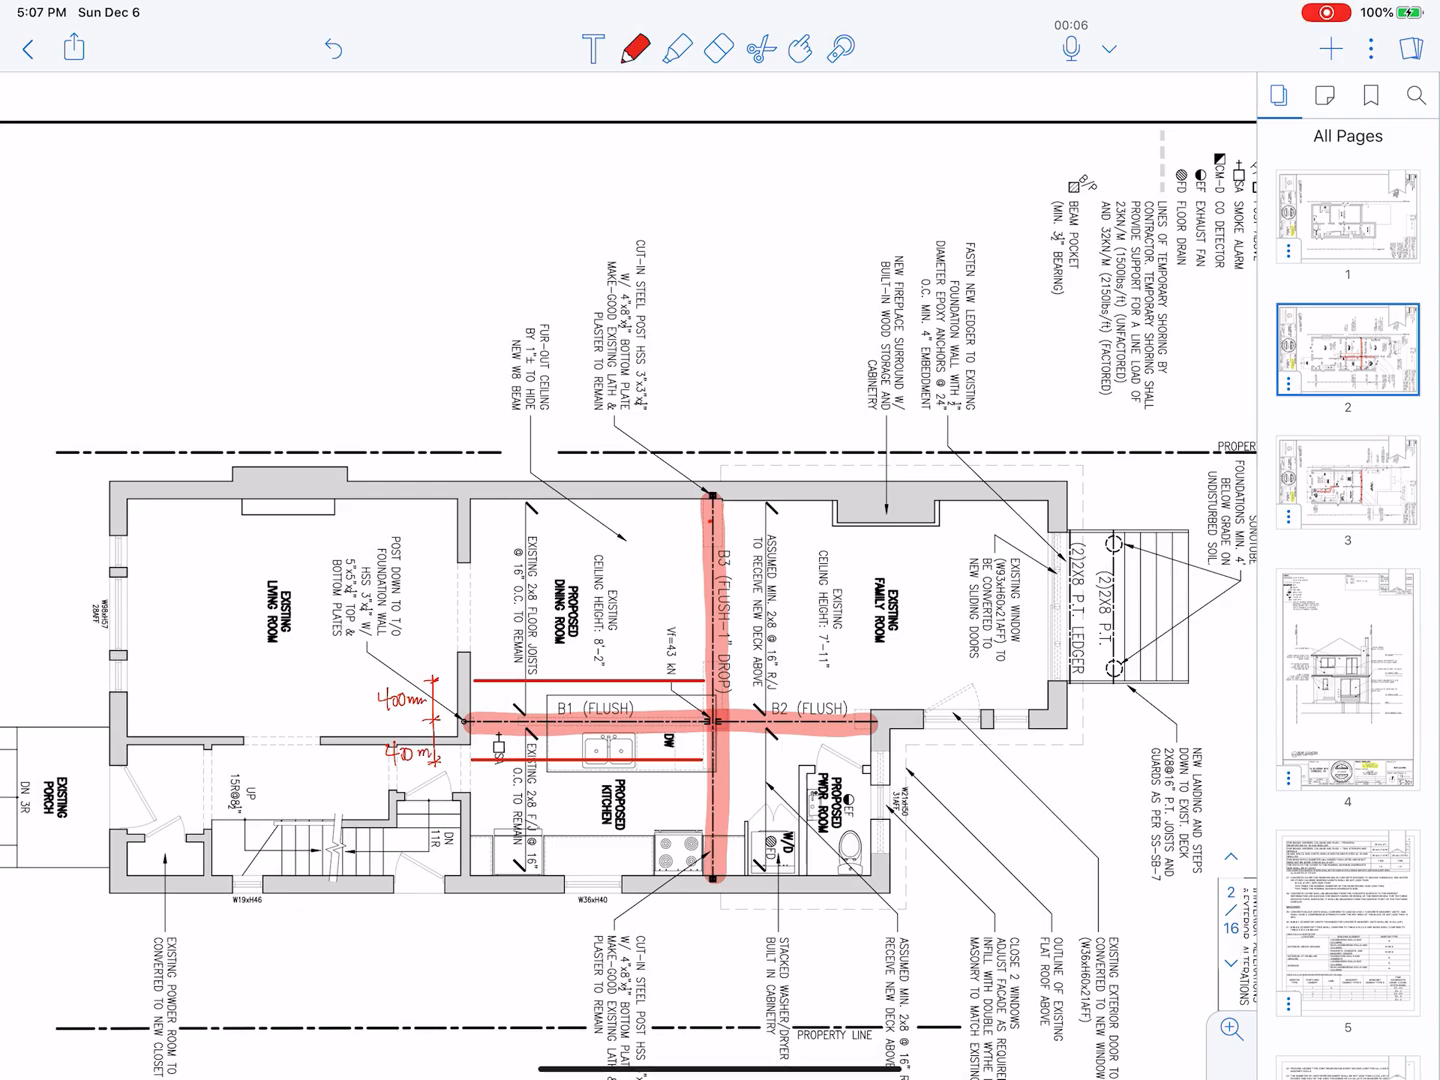
left_click(1348, 476)
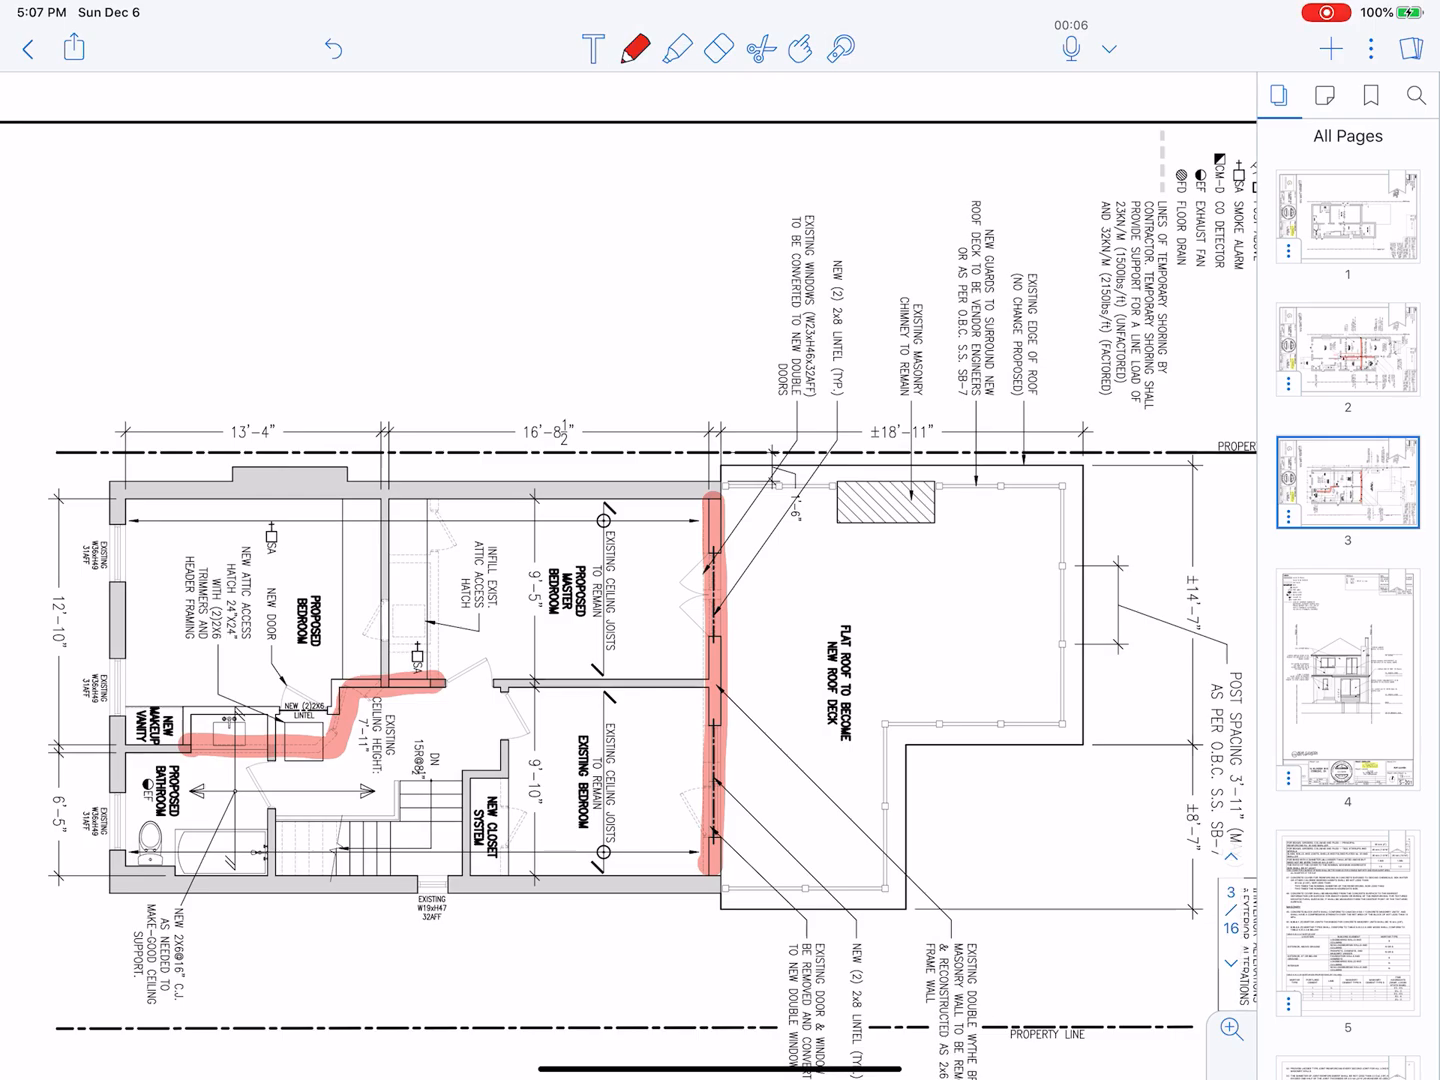
Step: Draw the second red temporary wall right of the beam and erase the horizontal B2 highlight
left_click(1348, 350)
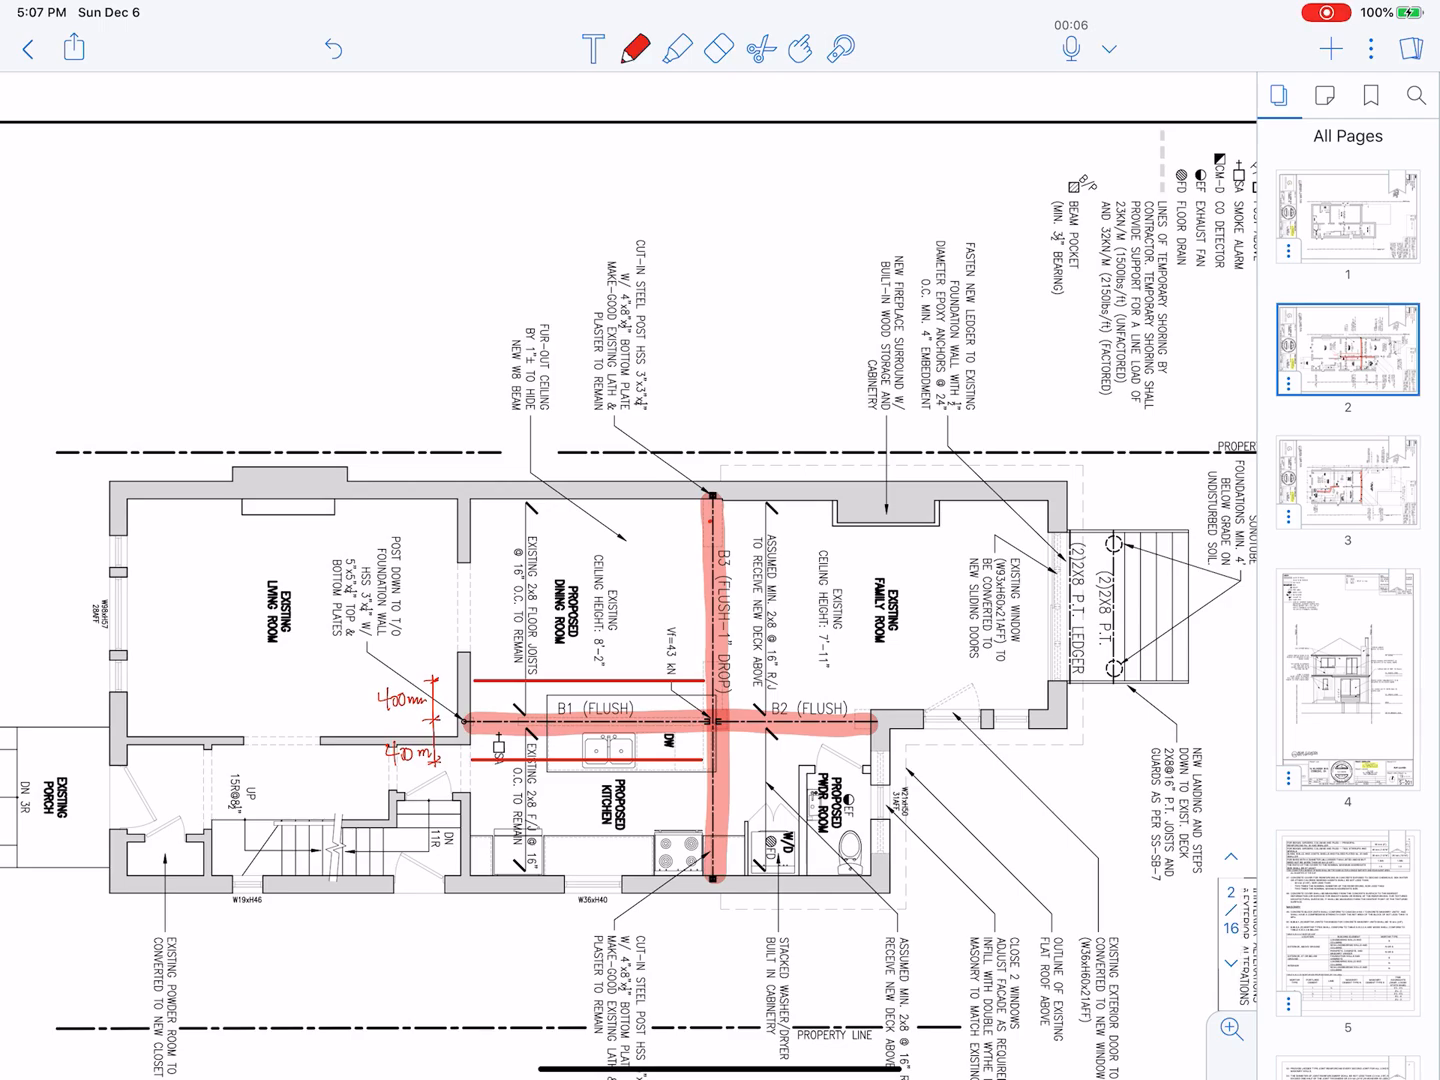
left_click(1348, 476)
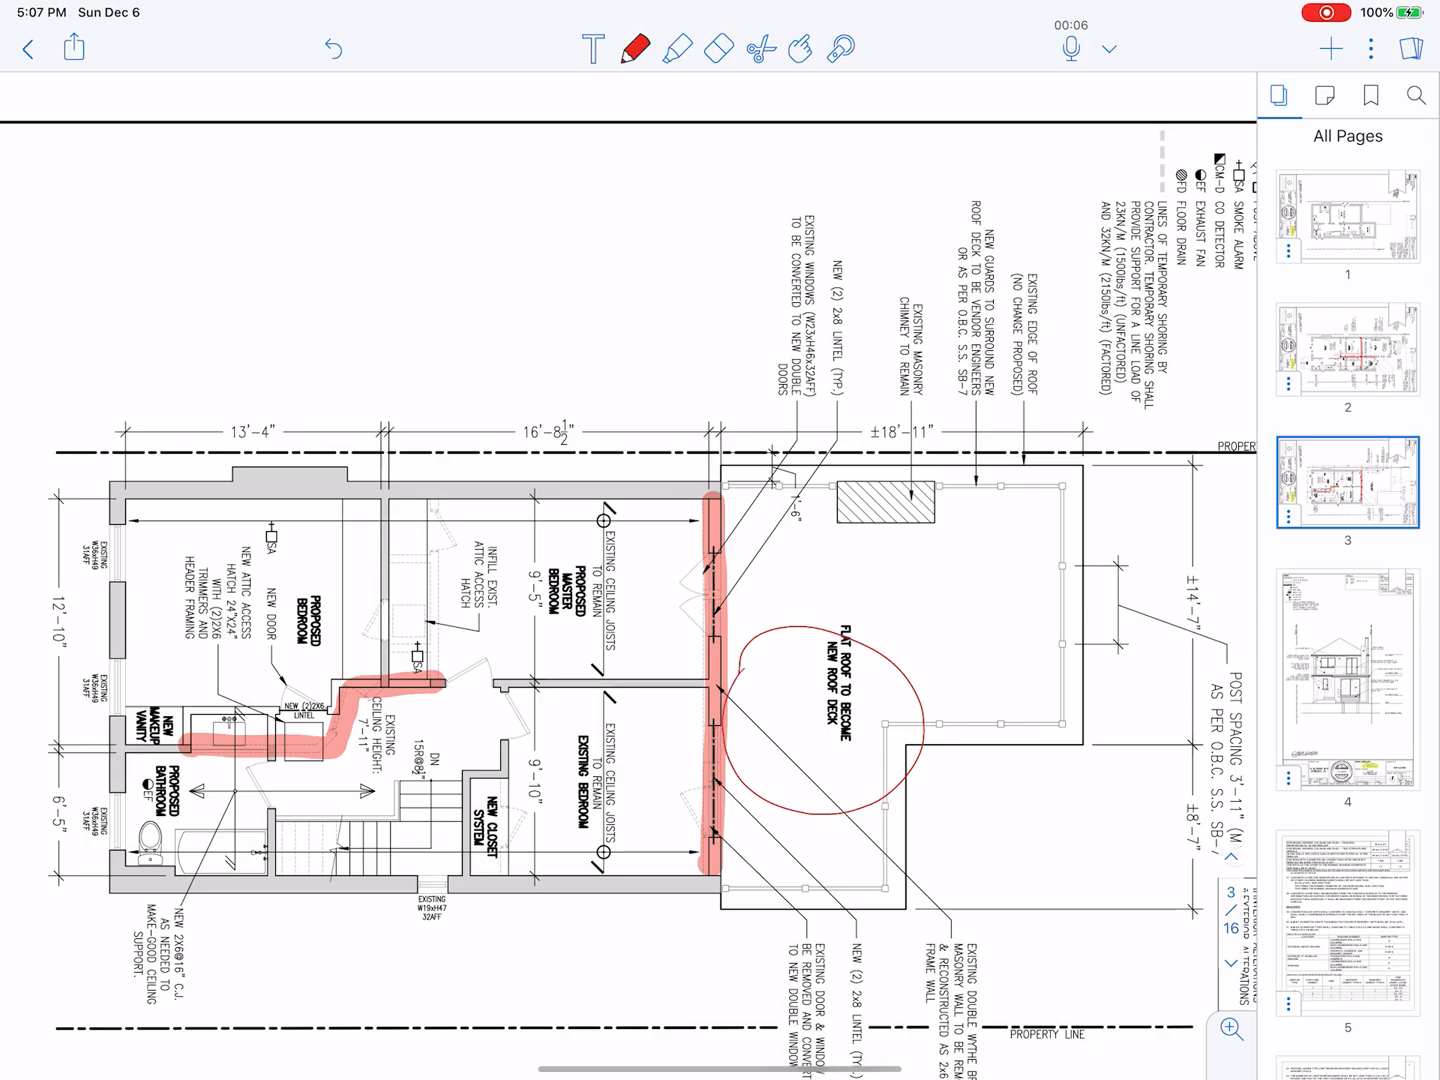
left_click(1348, 348)
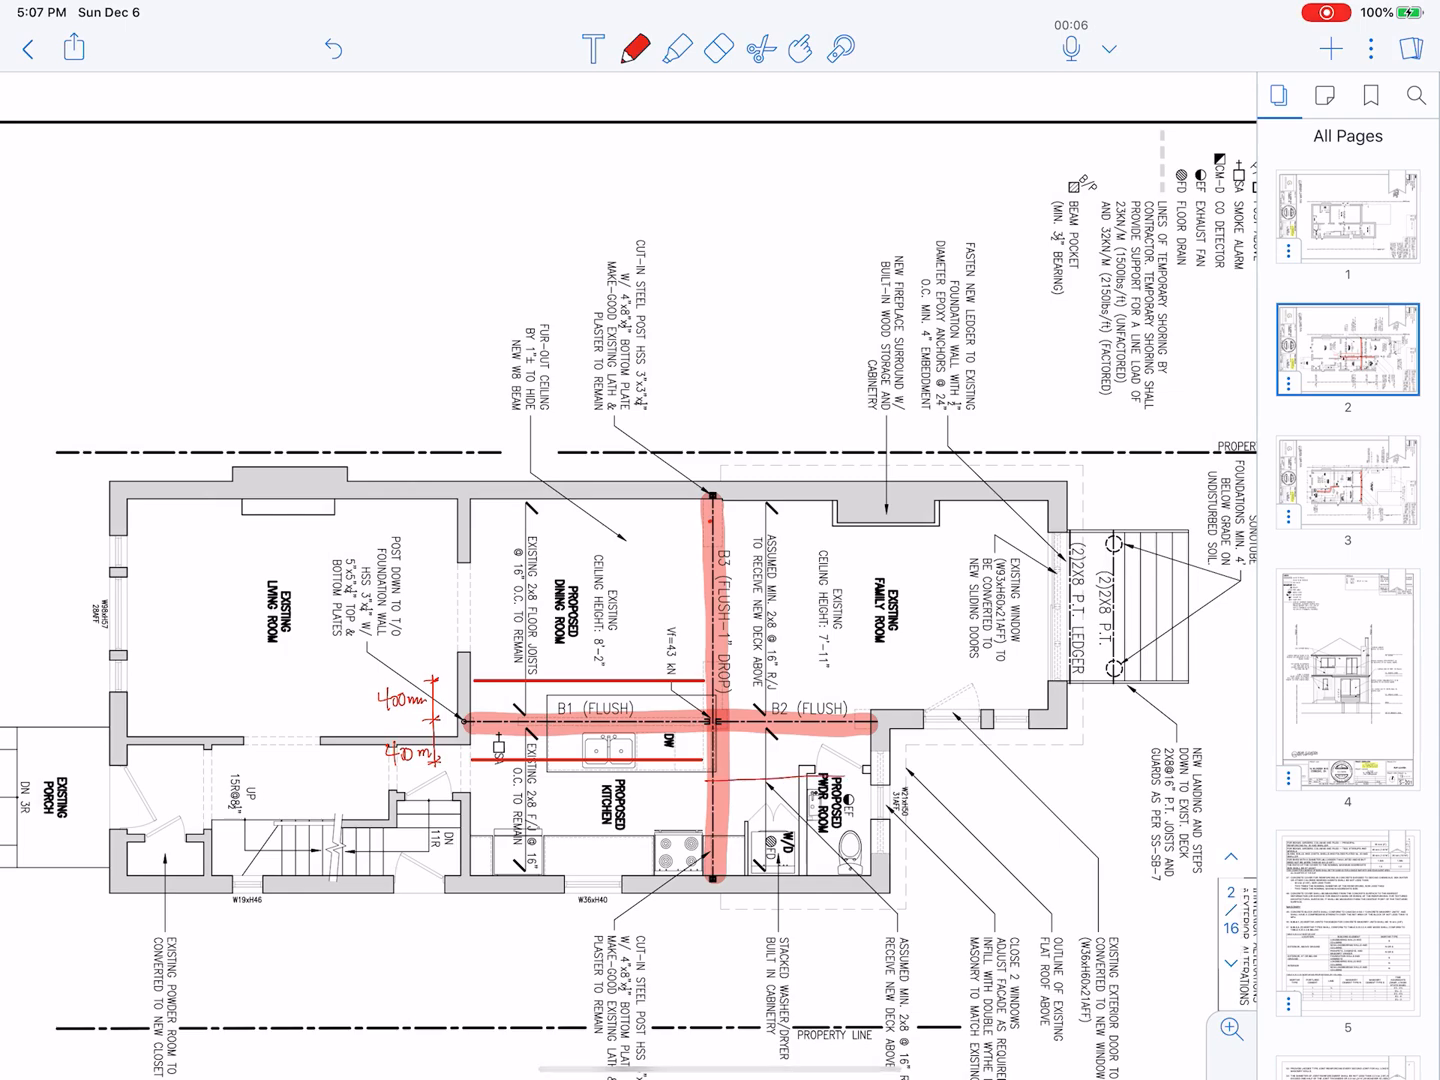
left_click(636, 48)
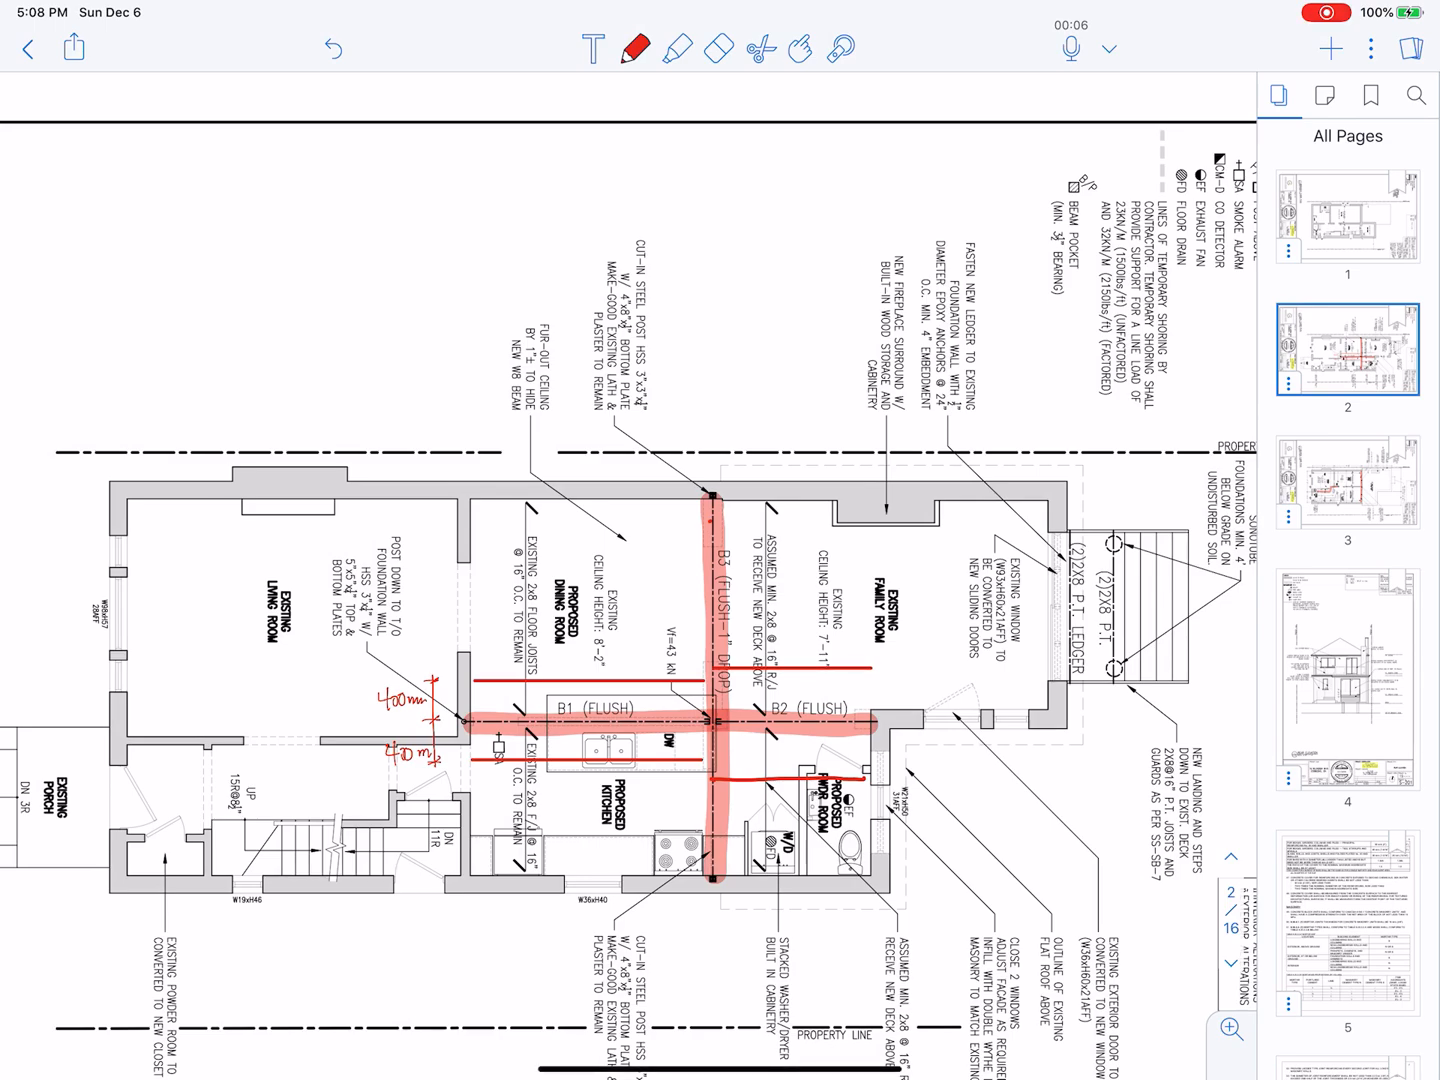
left_click(636, 48)
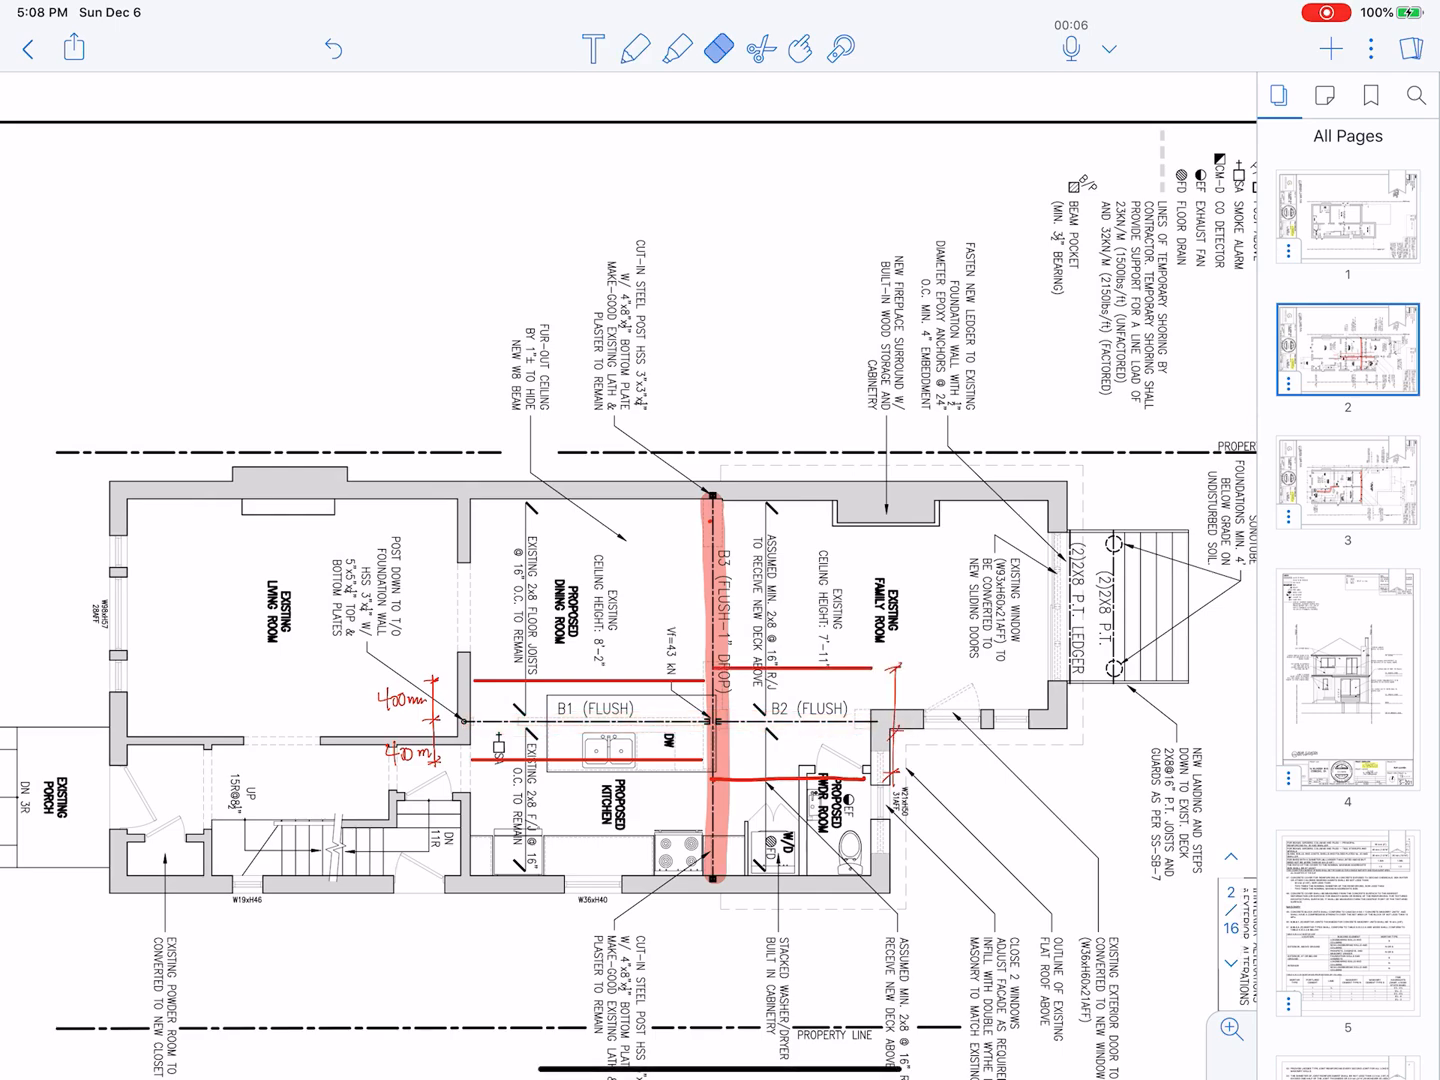
left_click(636, 48)
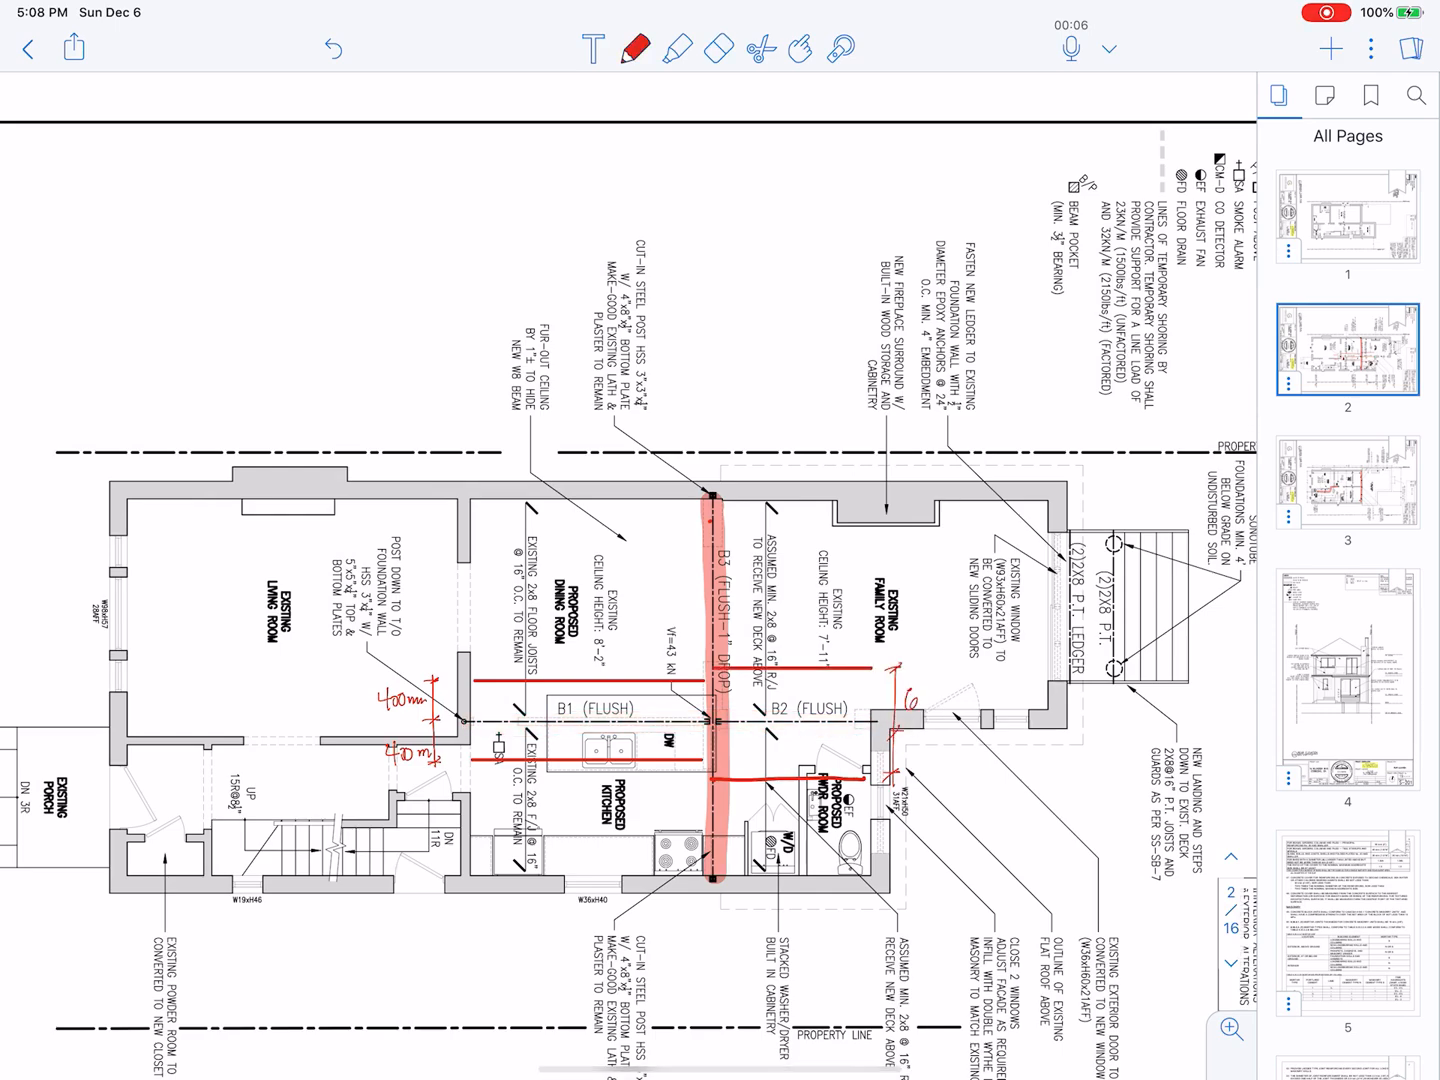
Step: Handwrite the 600 mm spacing dimensions near the family room in red
type("600")
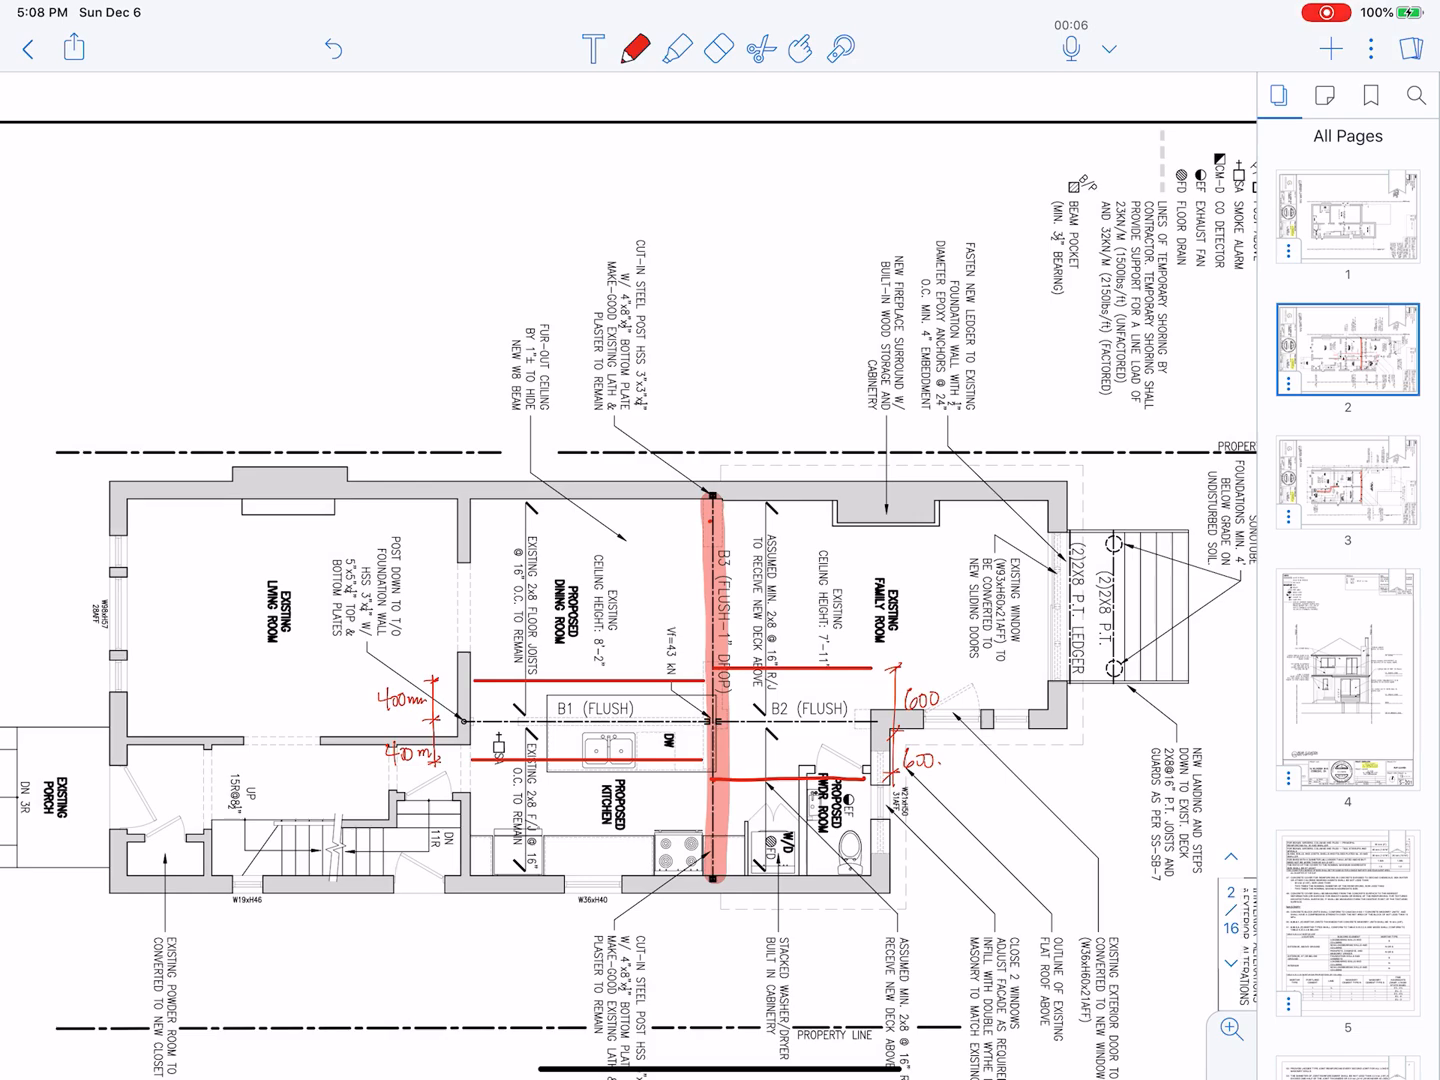
left_click(678, 48)
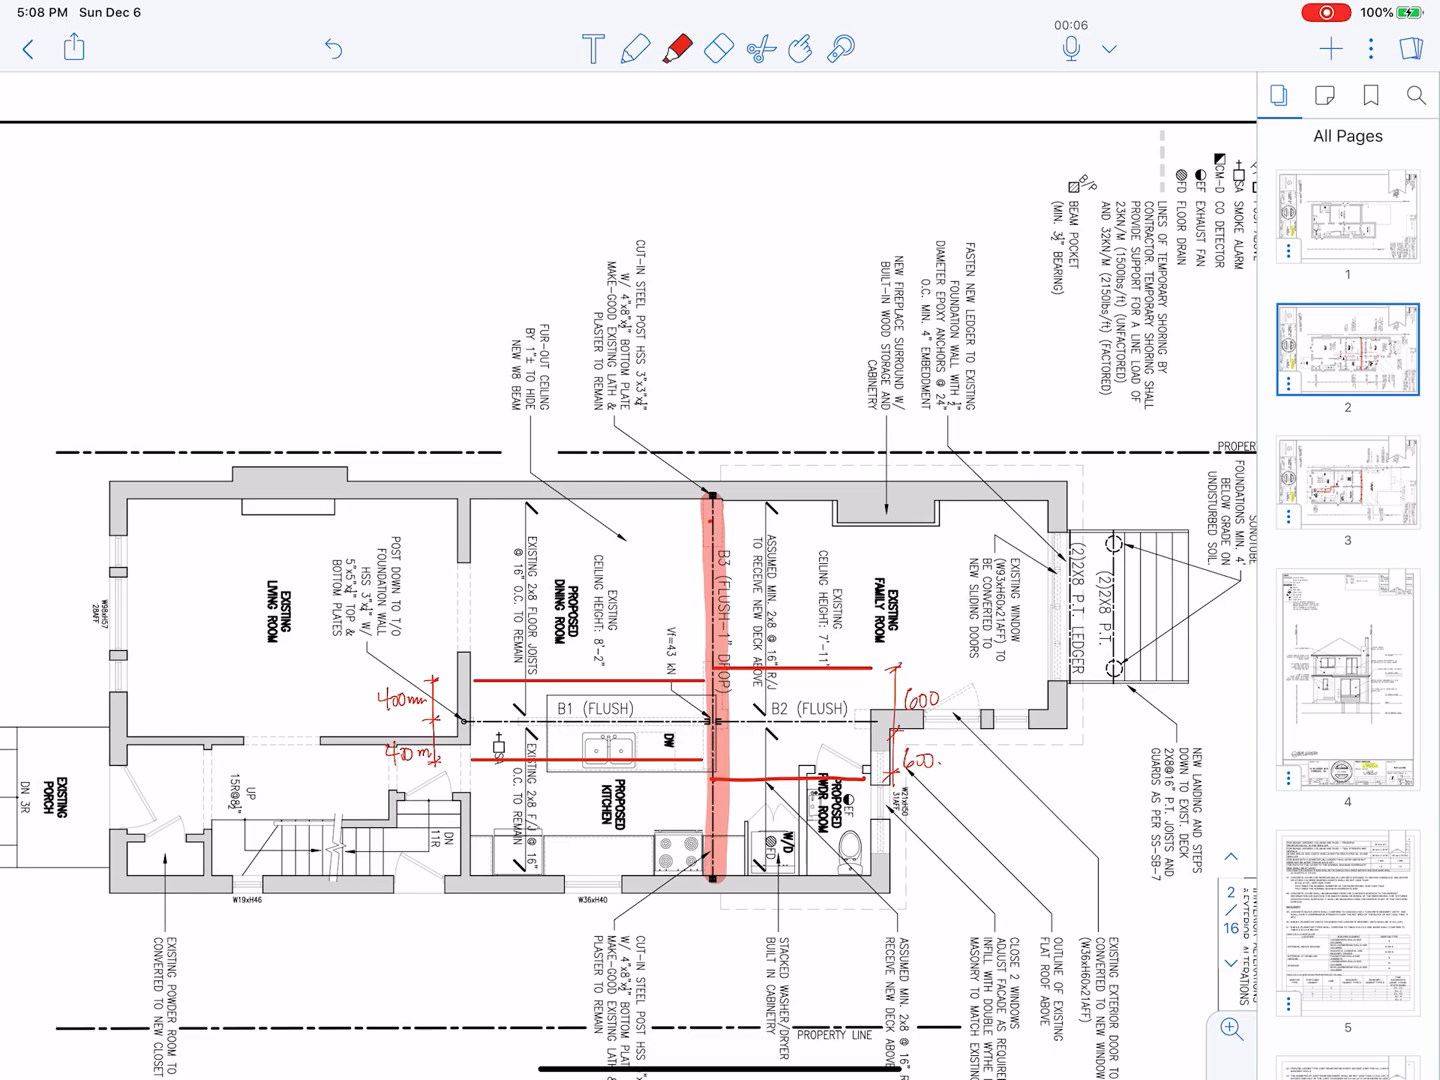
left_click(636, 48)
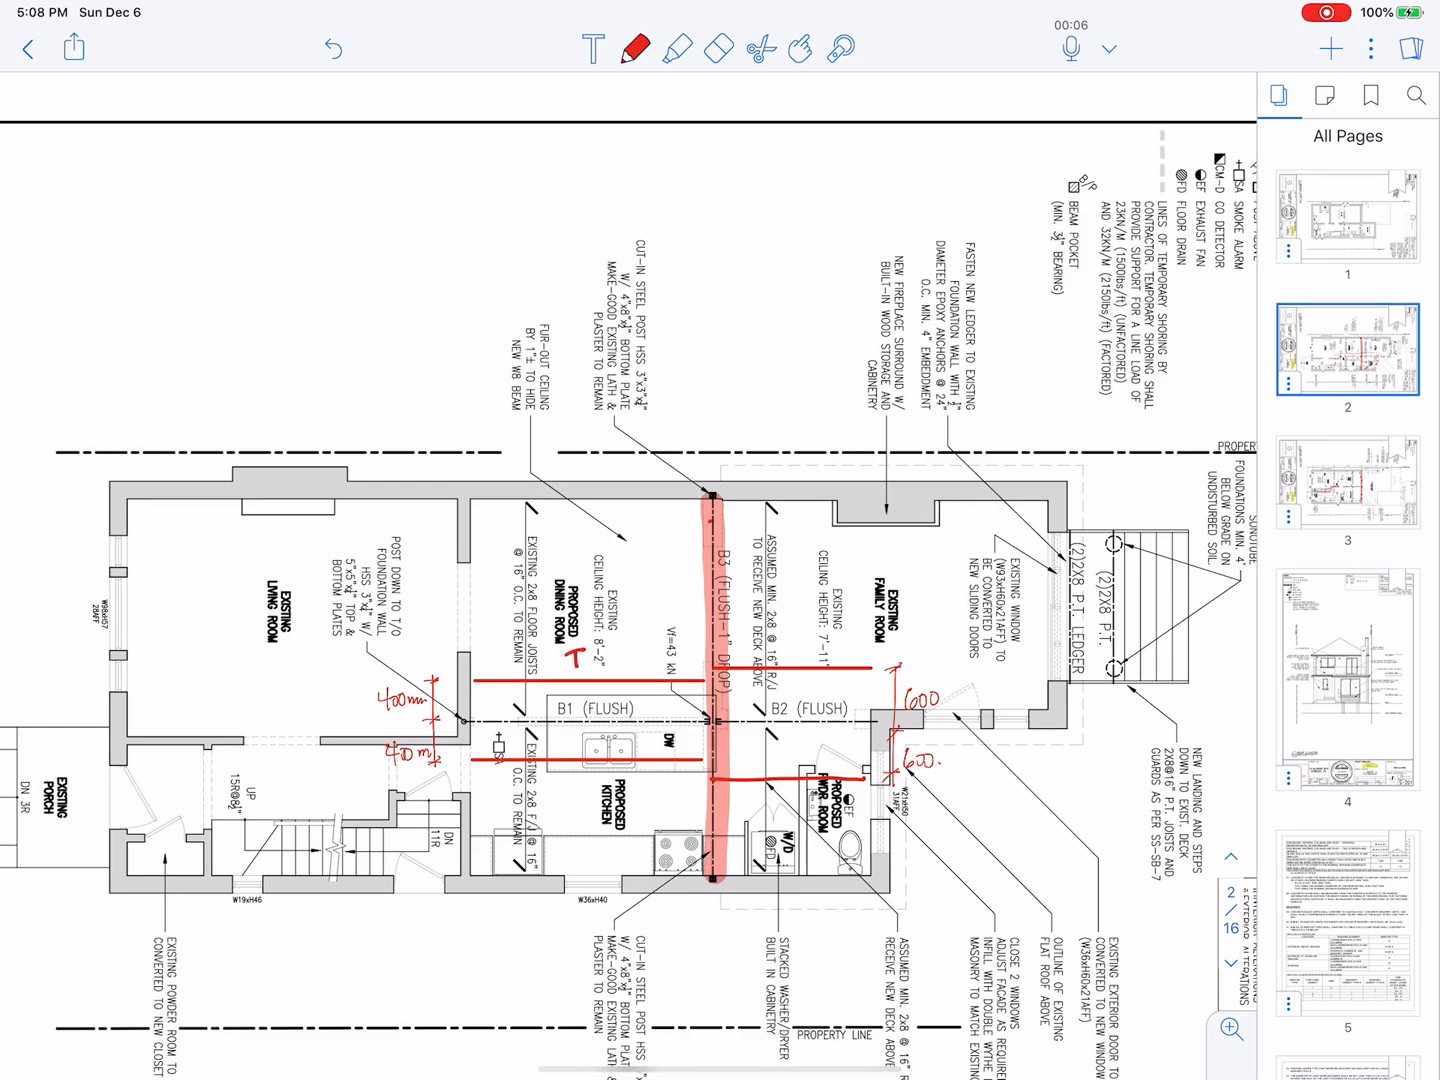
Step: Label the left temporary wall TW1 and the right one TW2 in red
type("TW.1")
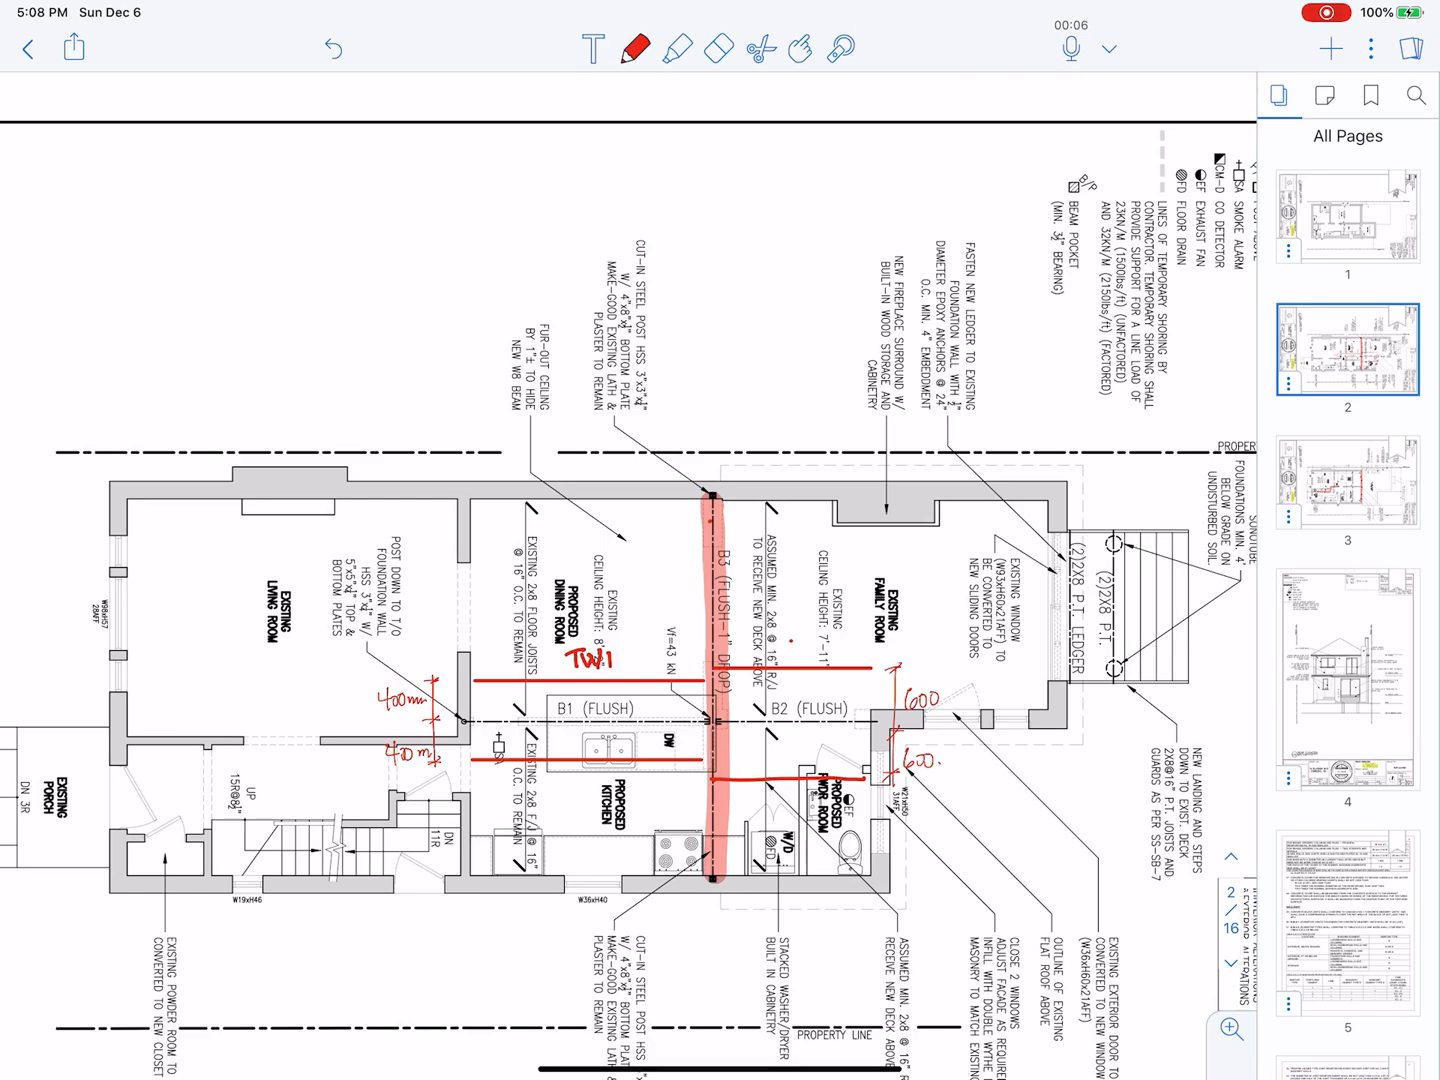
type("TW2.")
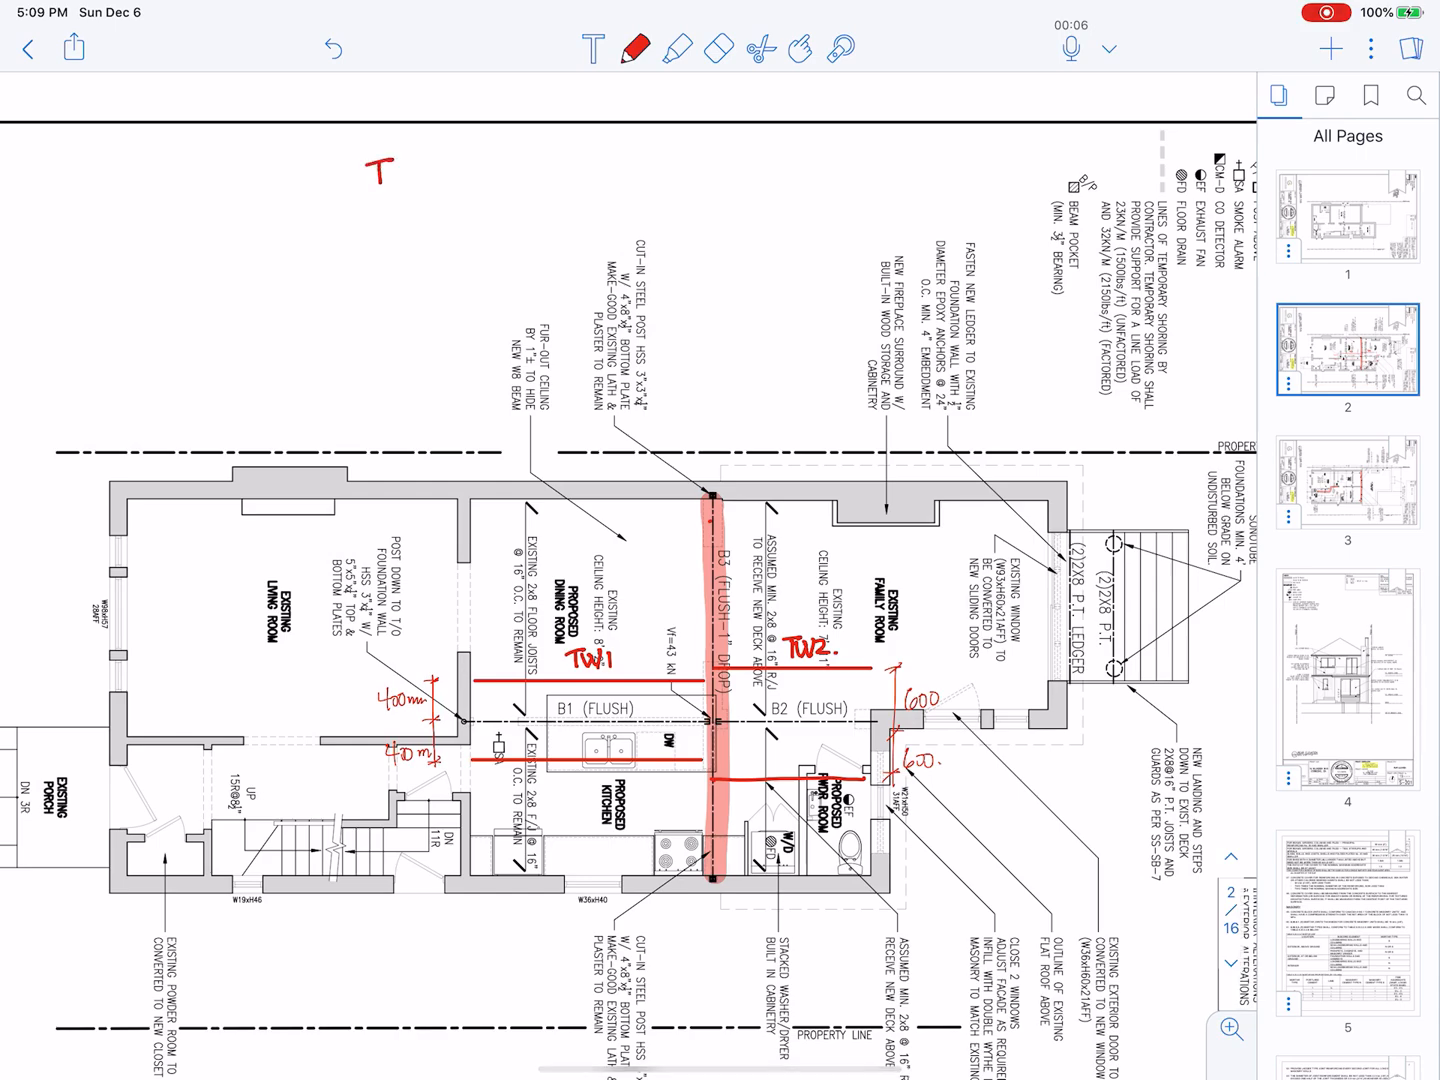
Step: Write TW1: and TW2: headings and the note '2"x4" framed wall 16" OC' under TW1
type("TW1")
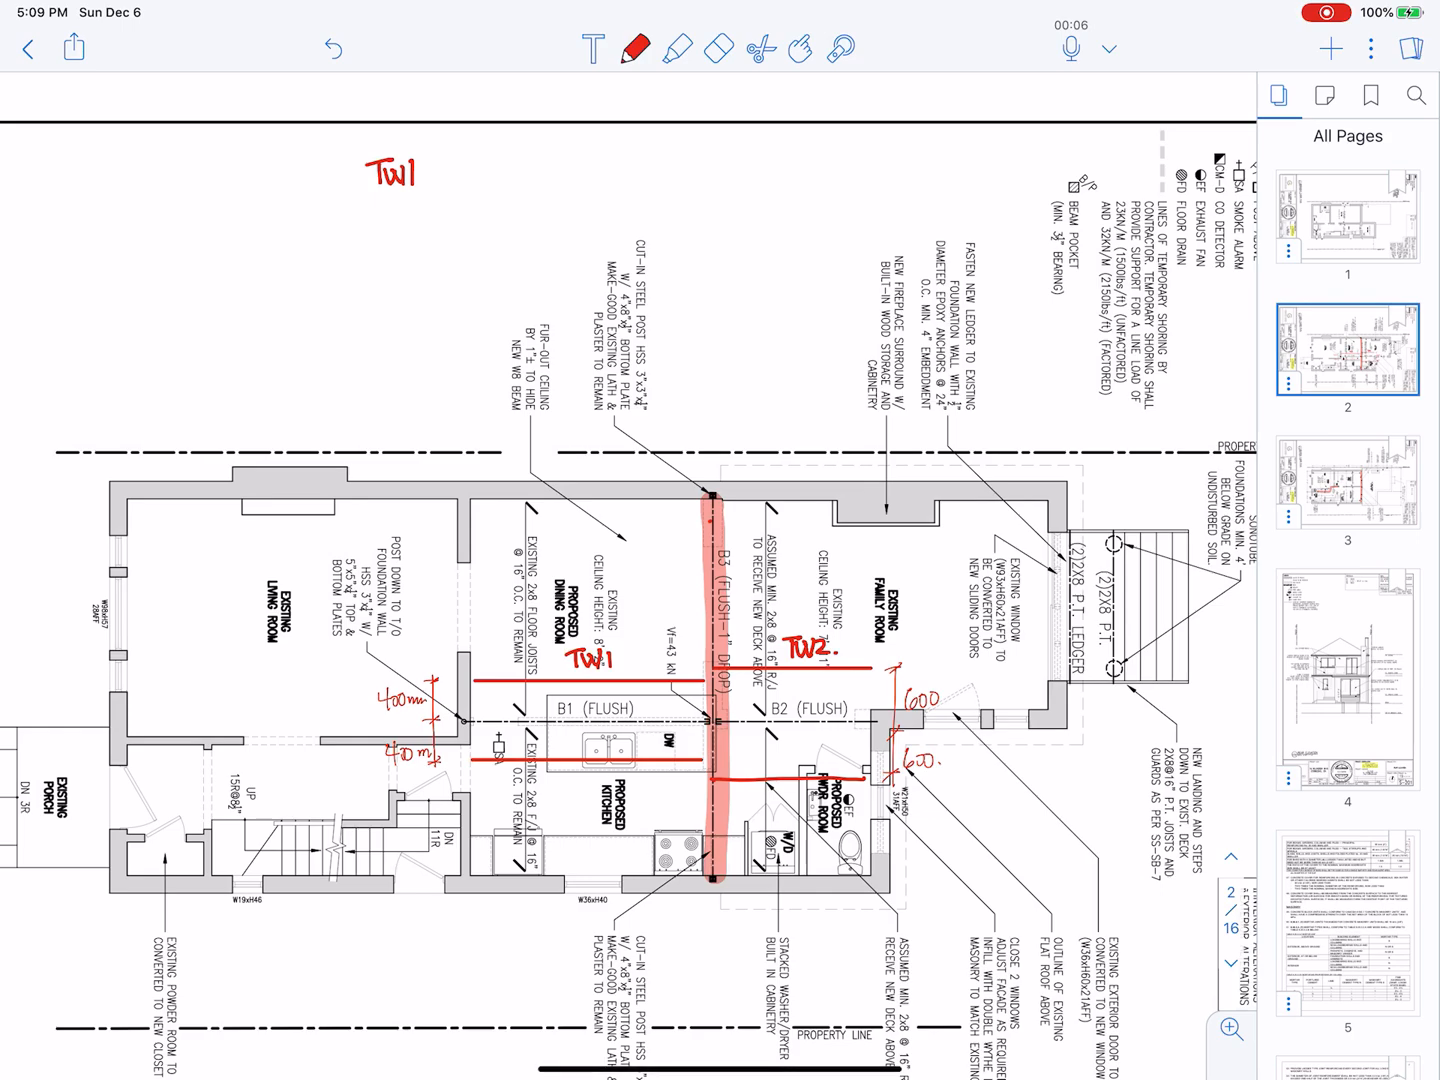
type("TW2")
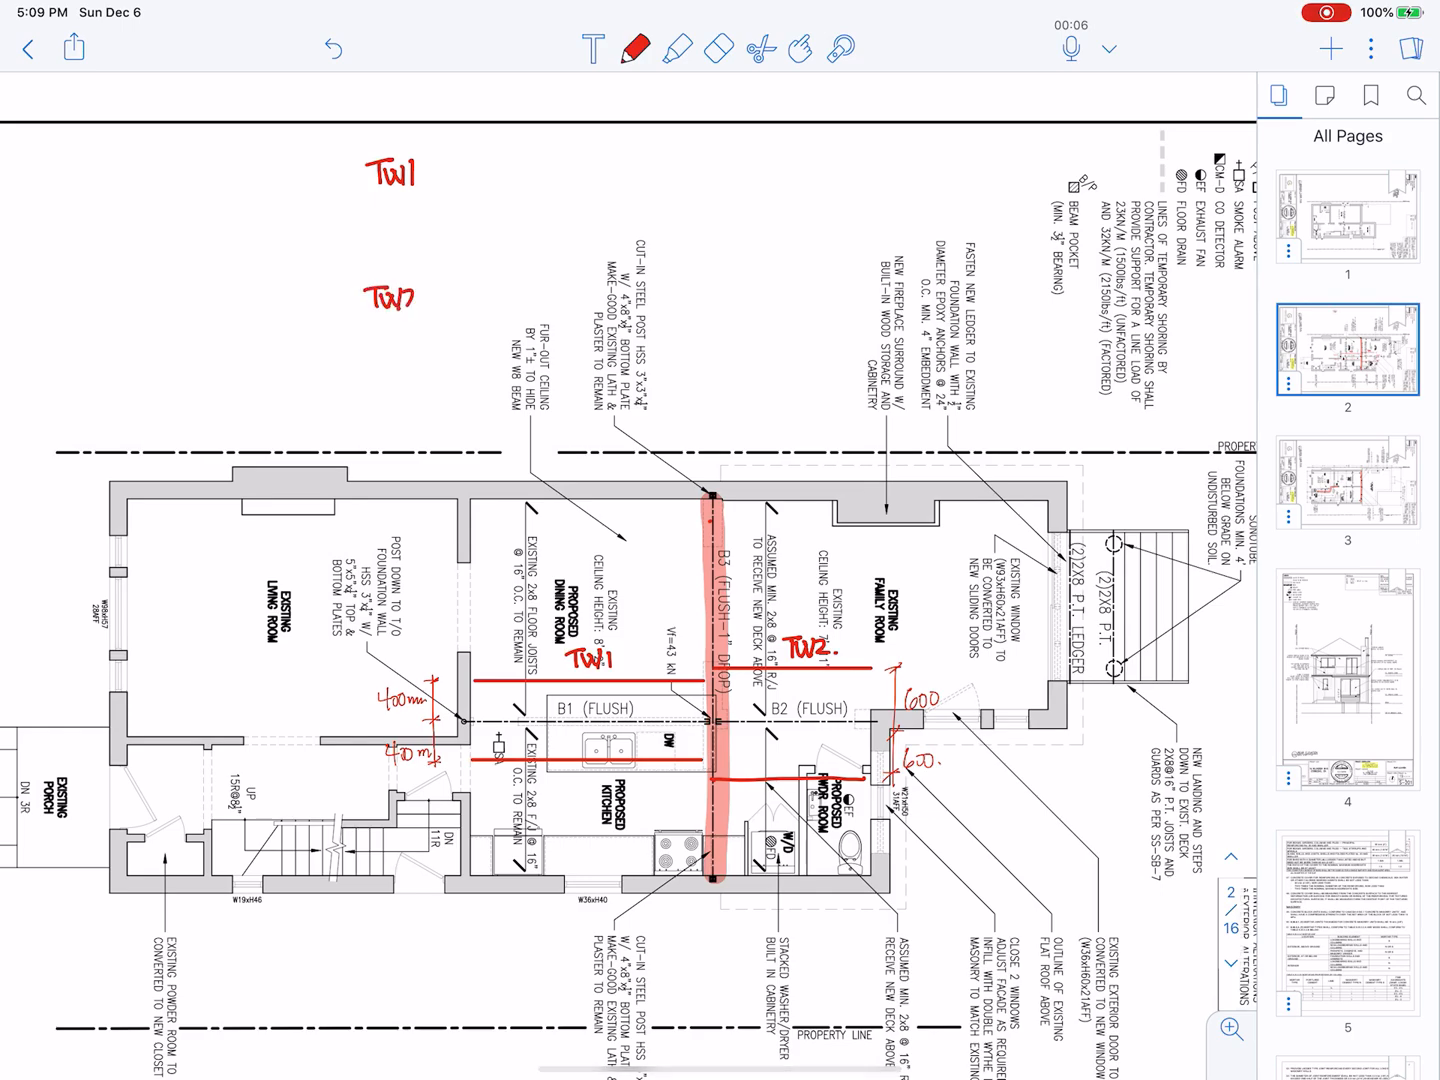
type(":")
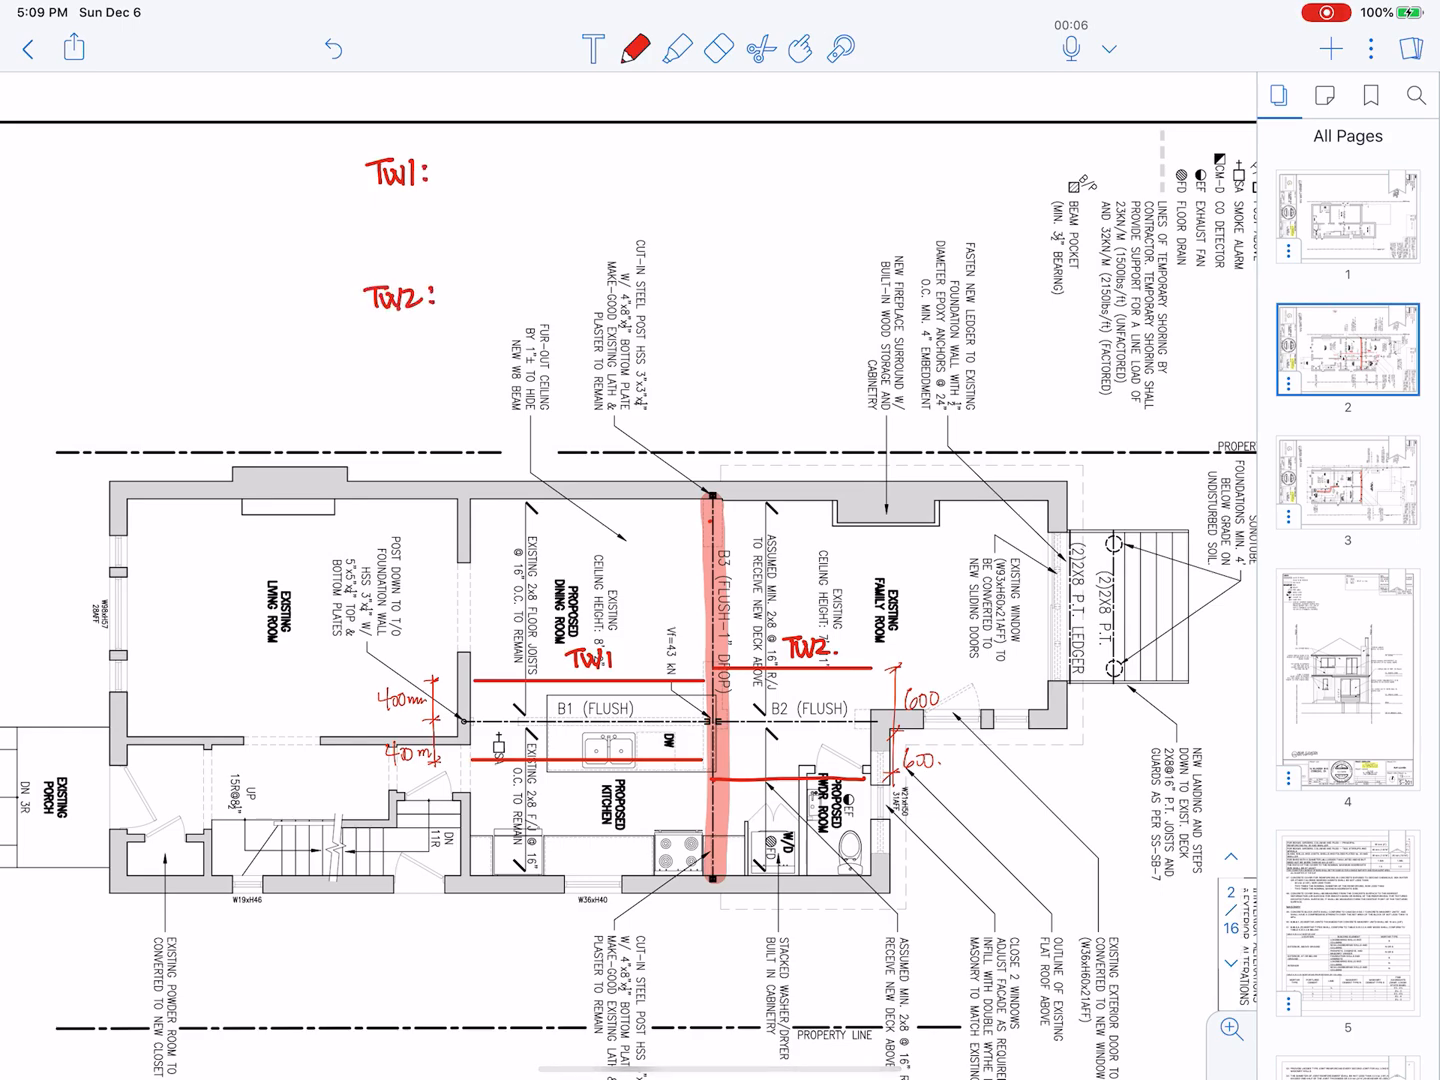
left_click(636, 48)
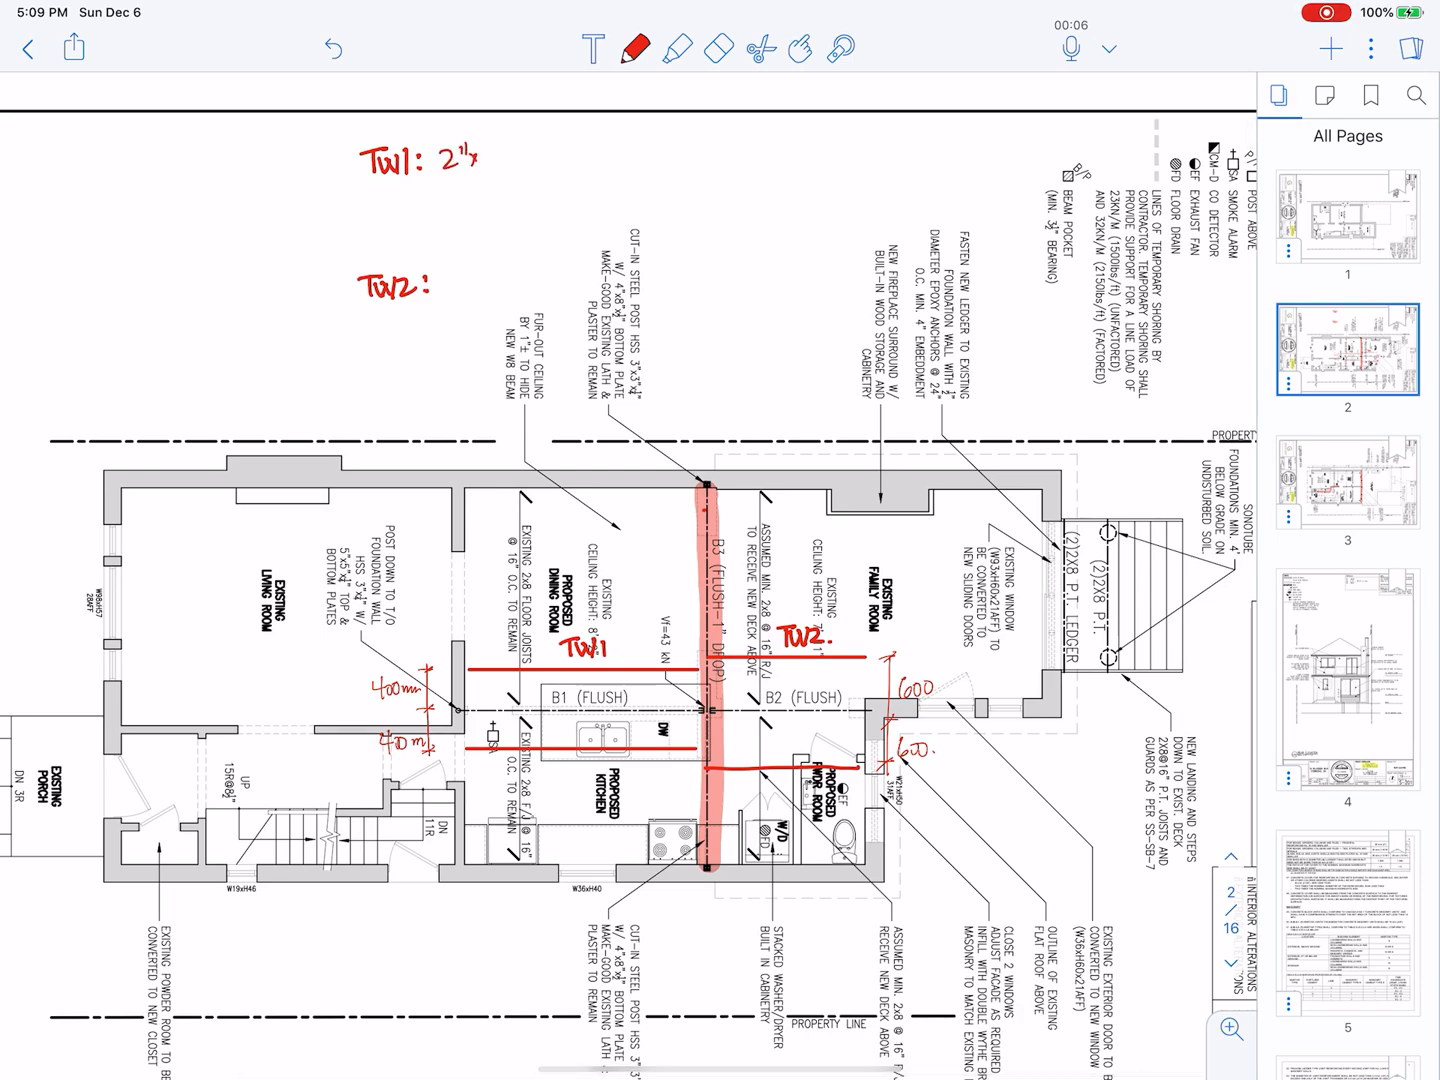
type("x4\" 1")
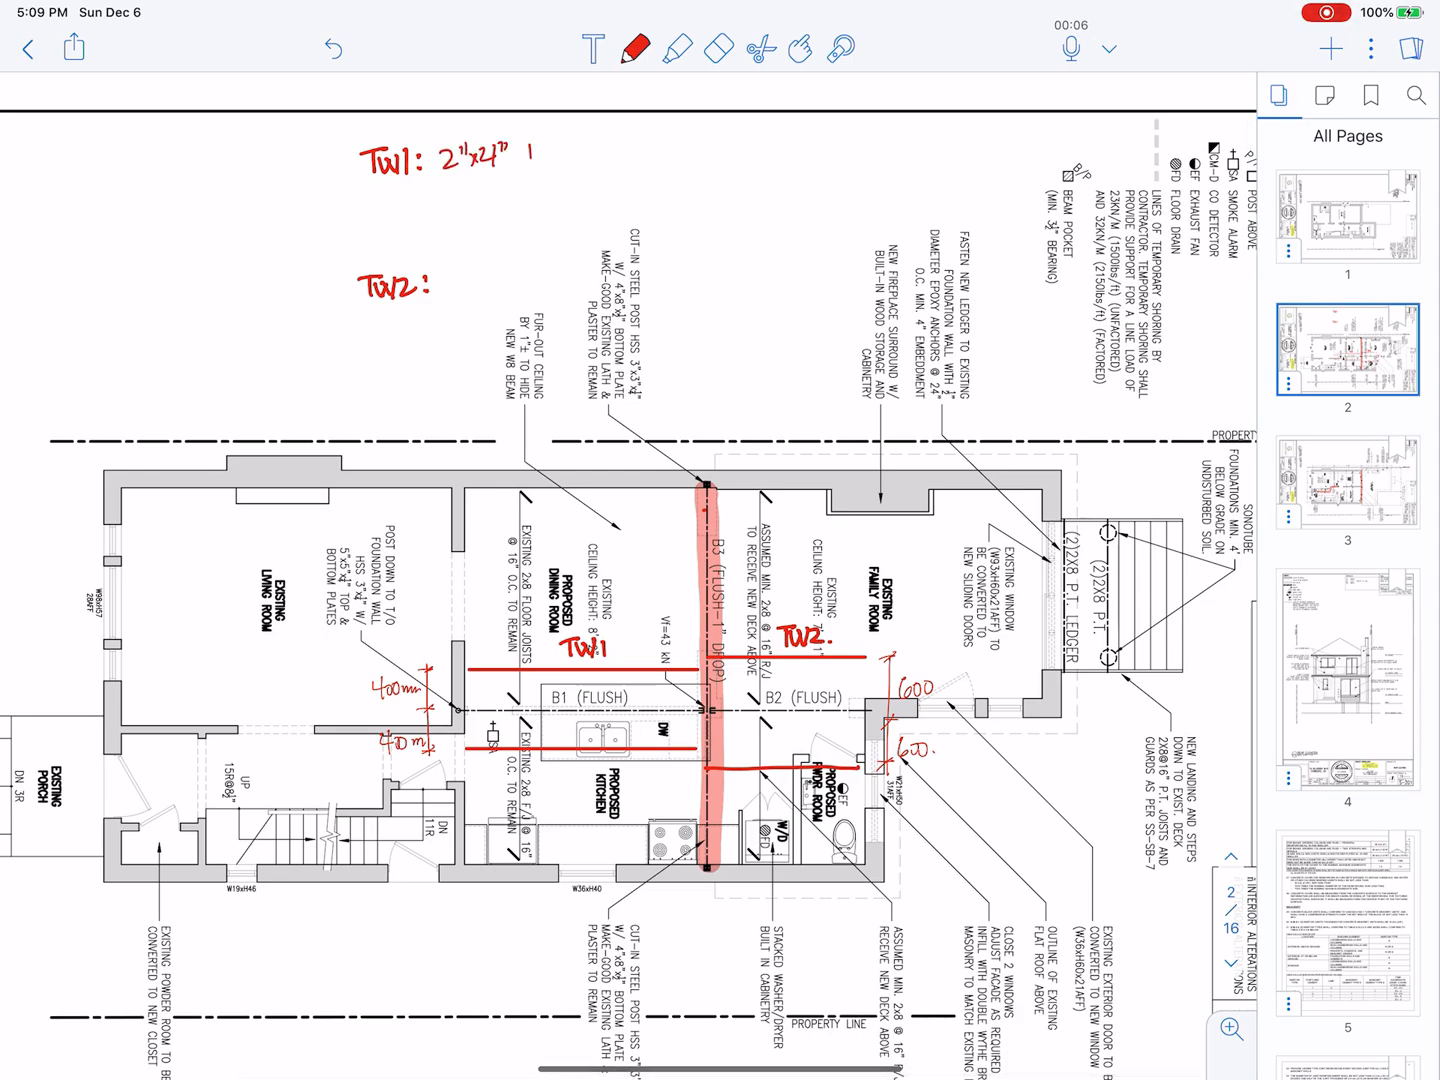
type("FR6")
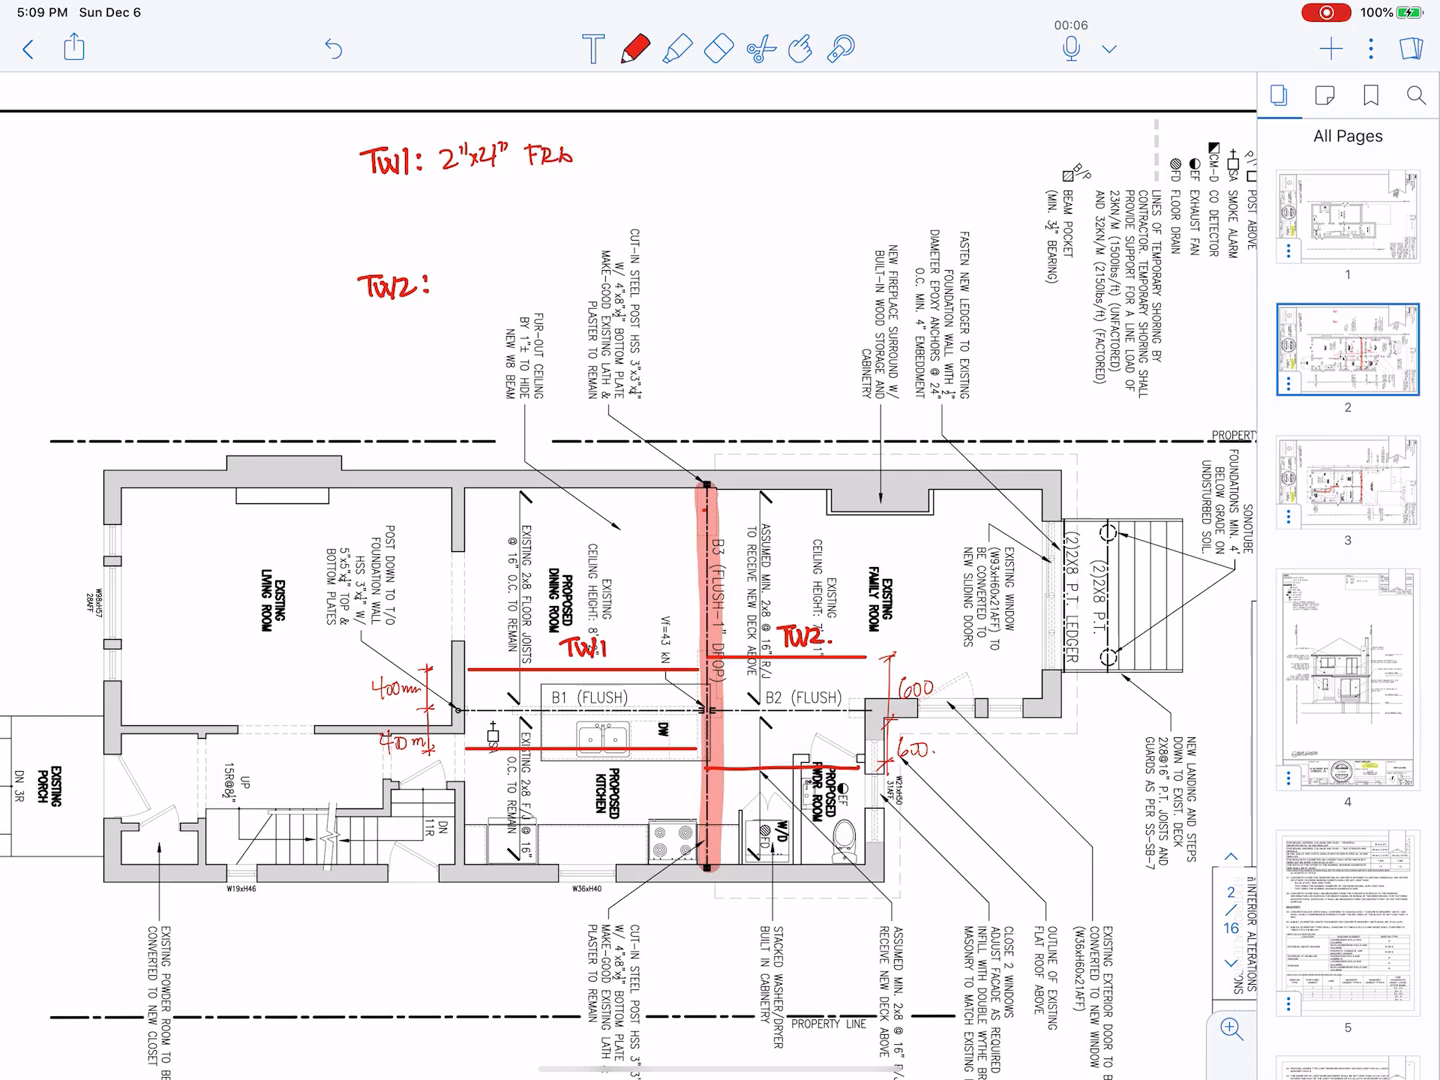
type("MED")
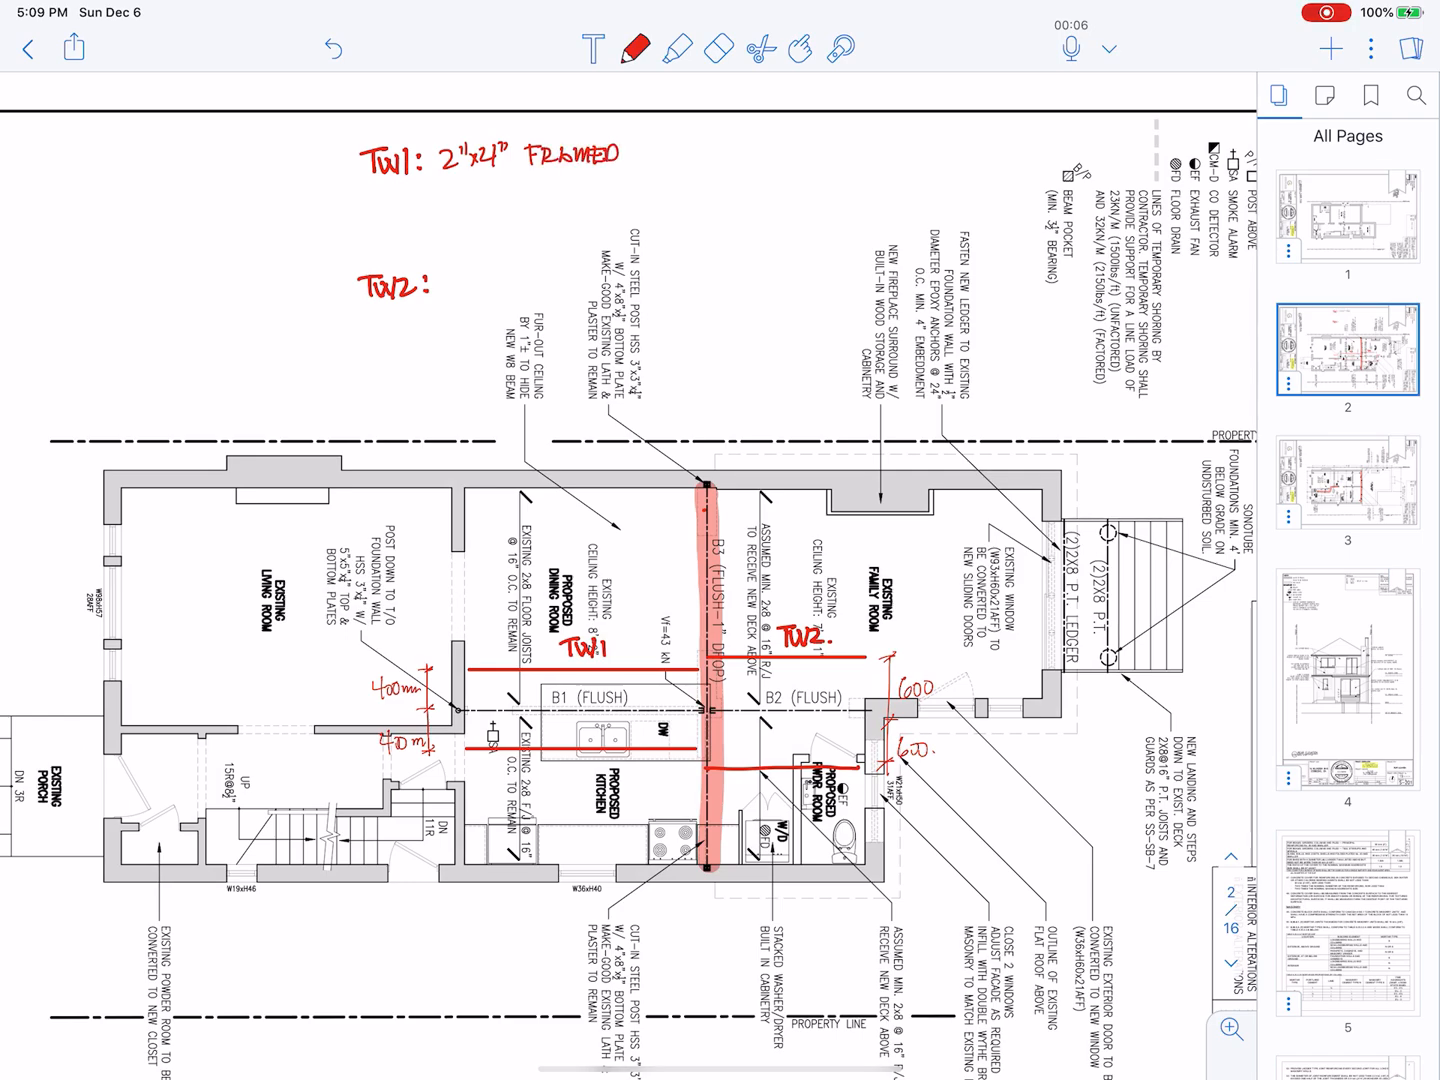
type("W'")
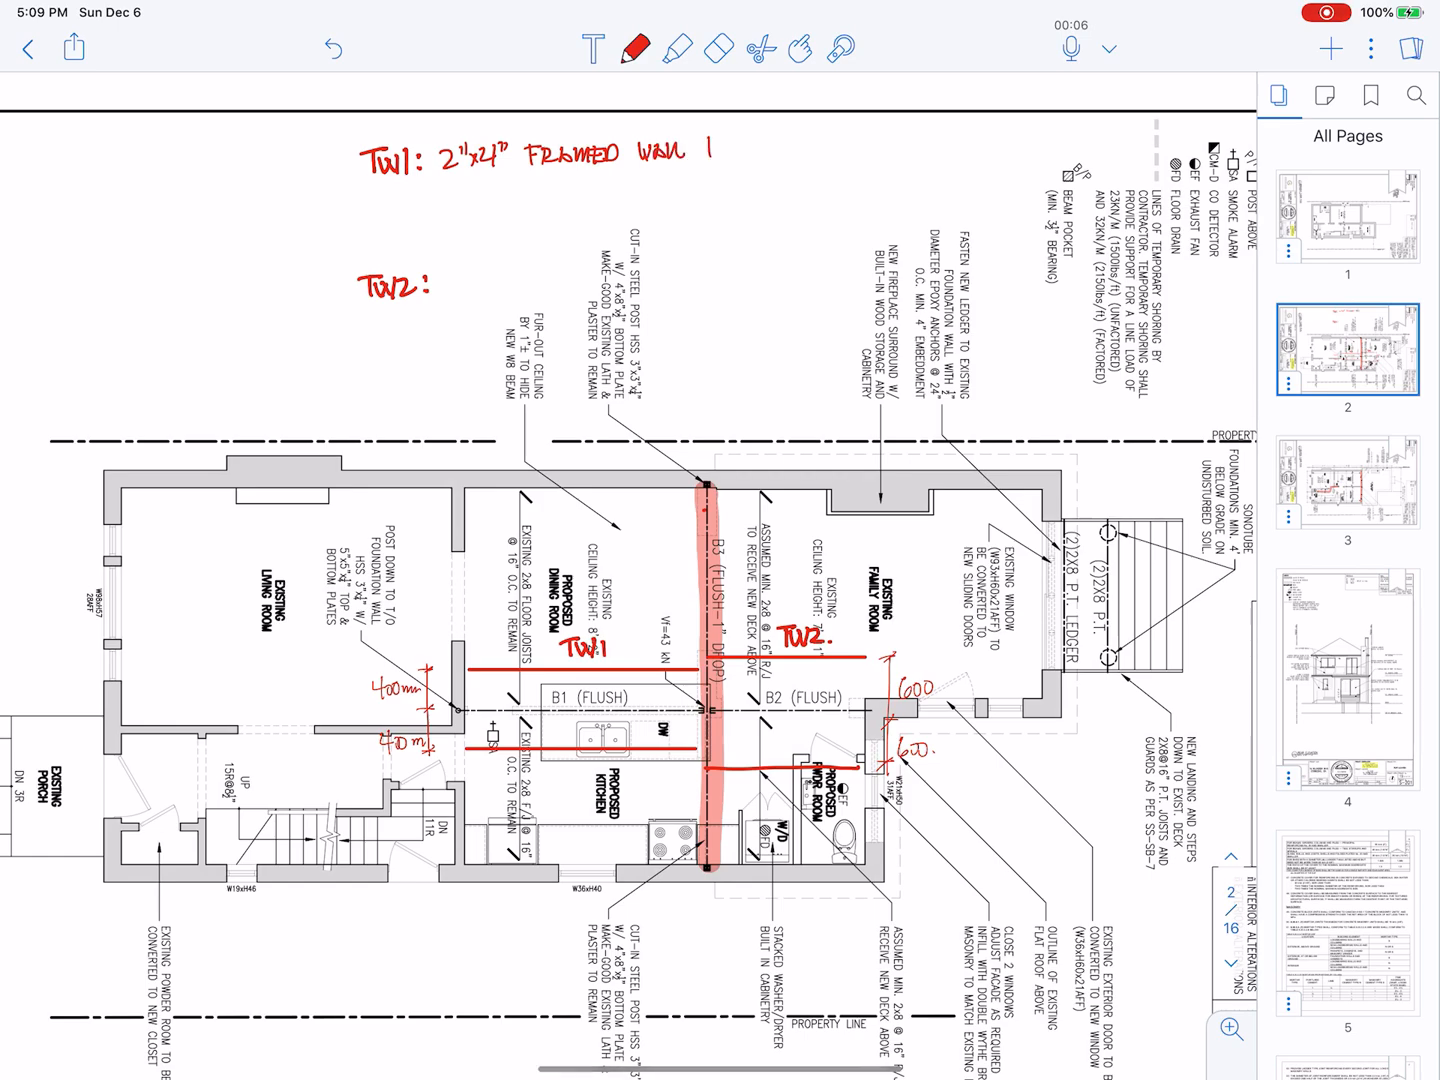
type("16 OC")
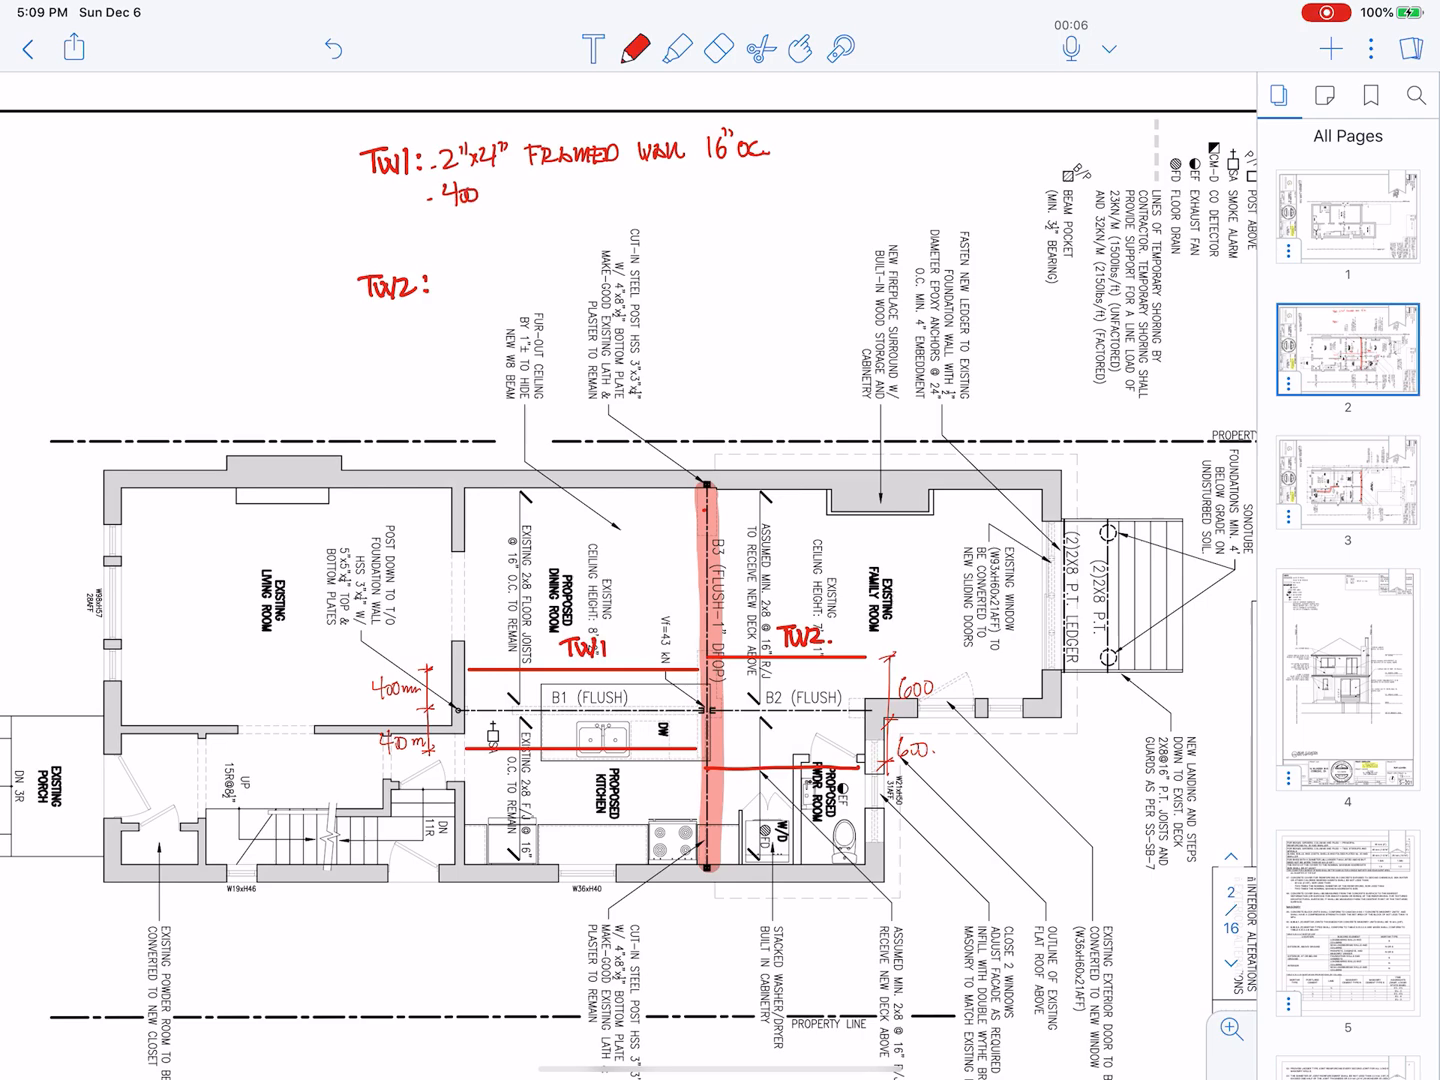
Step: Continue the TW1 note with '400mm spacing' and 'double top plate'
type("mm")
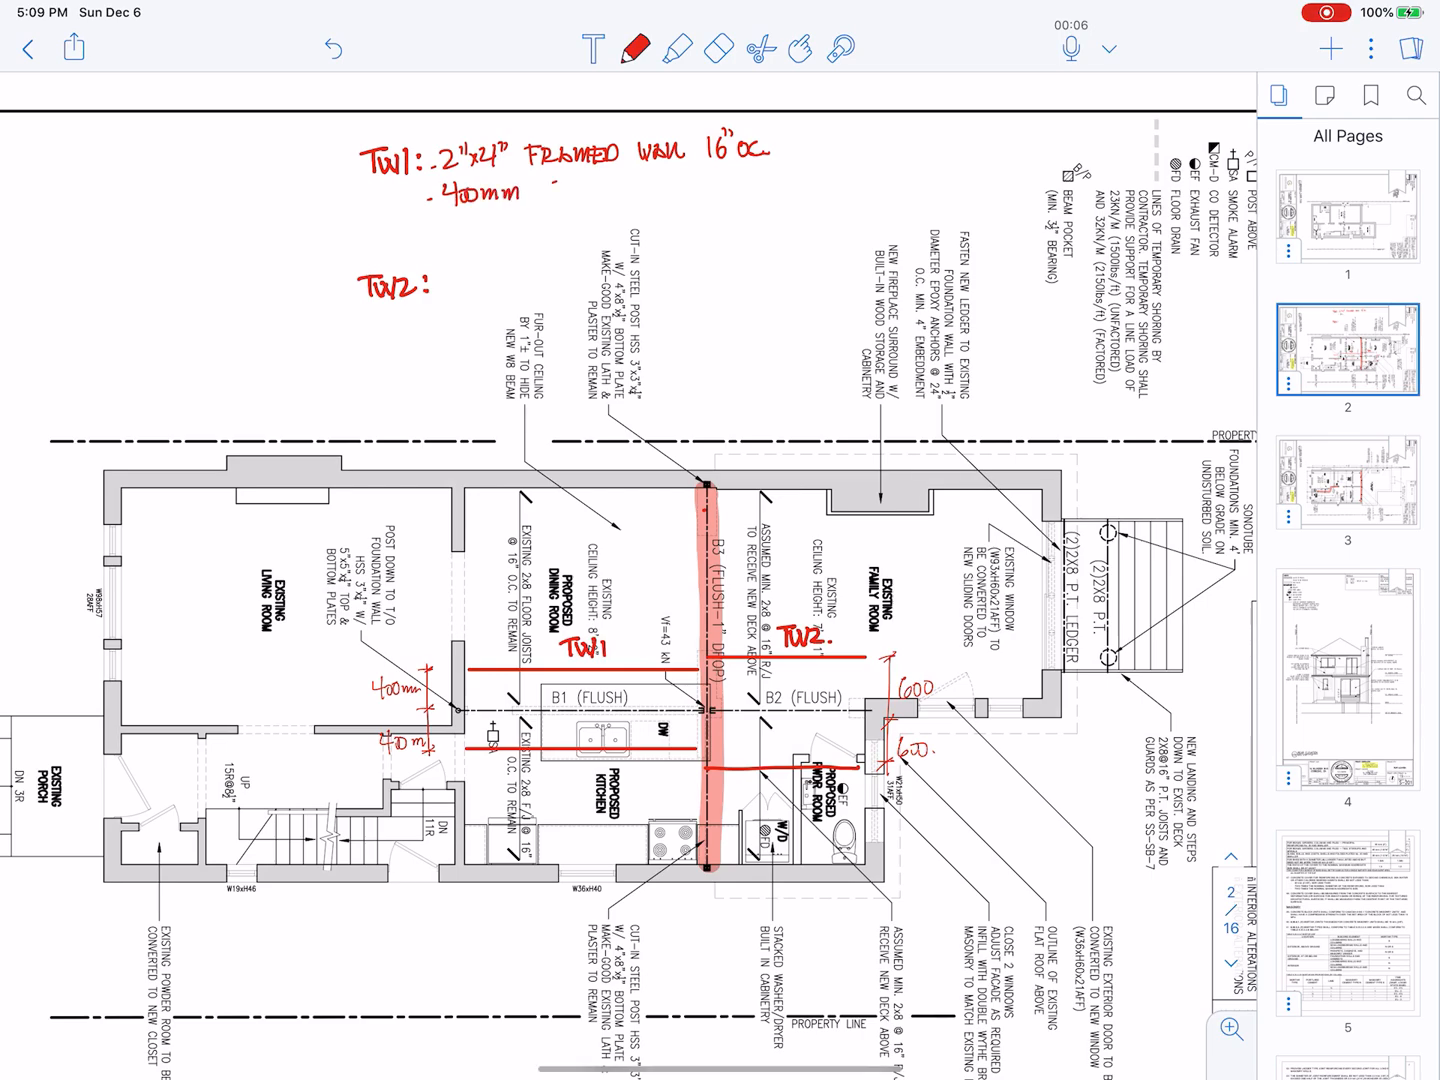
type("SPACING")
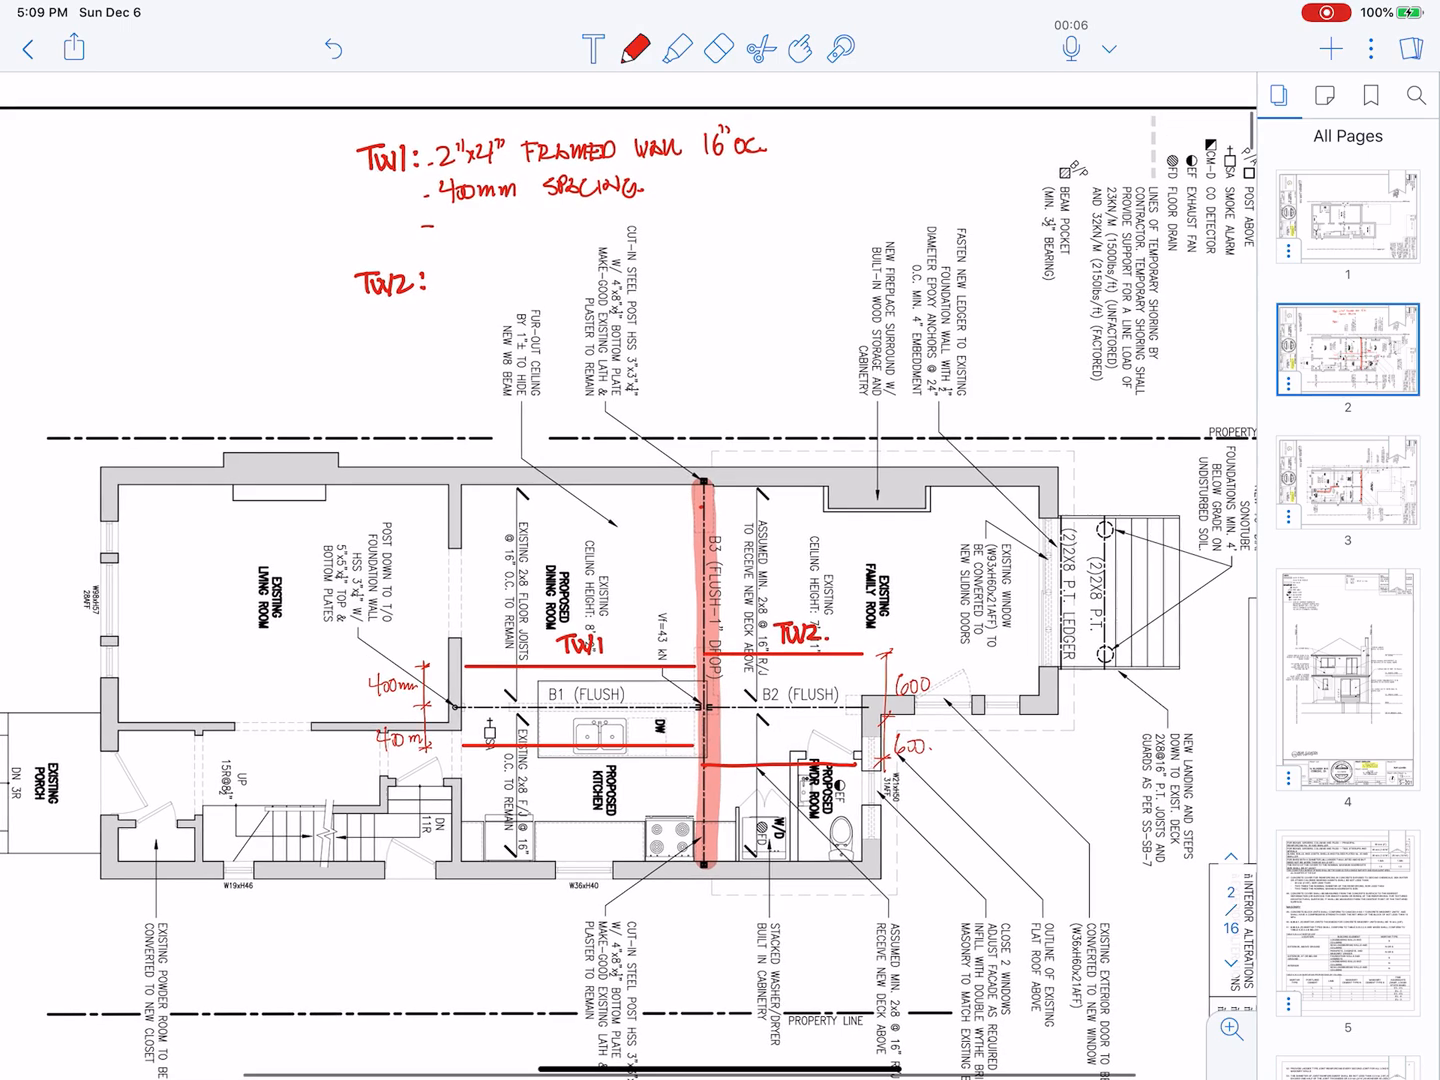
type("DO")
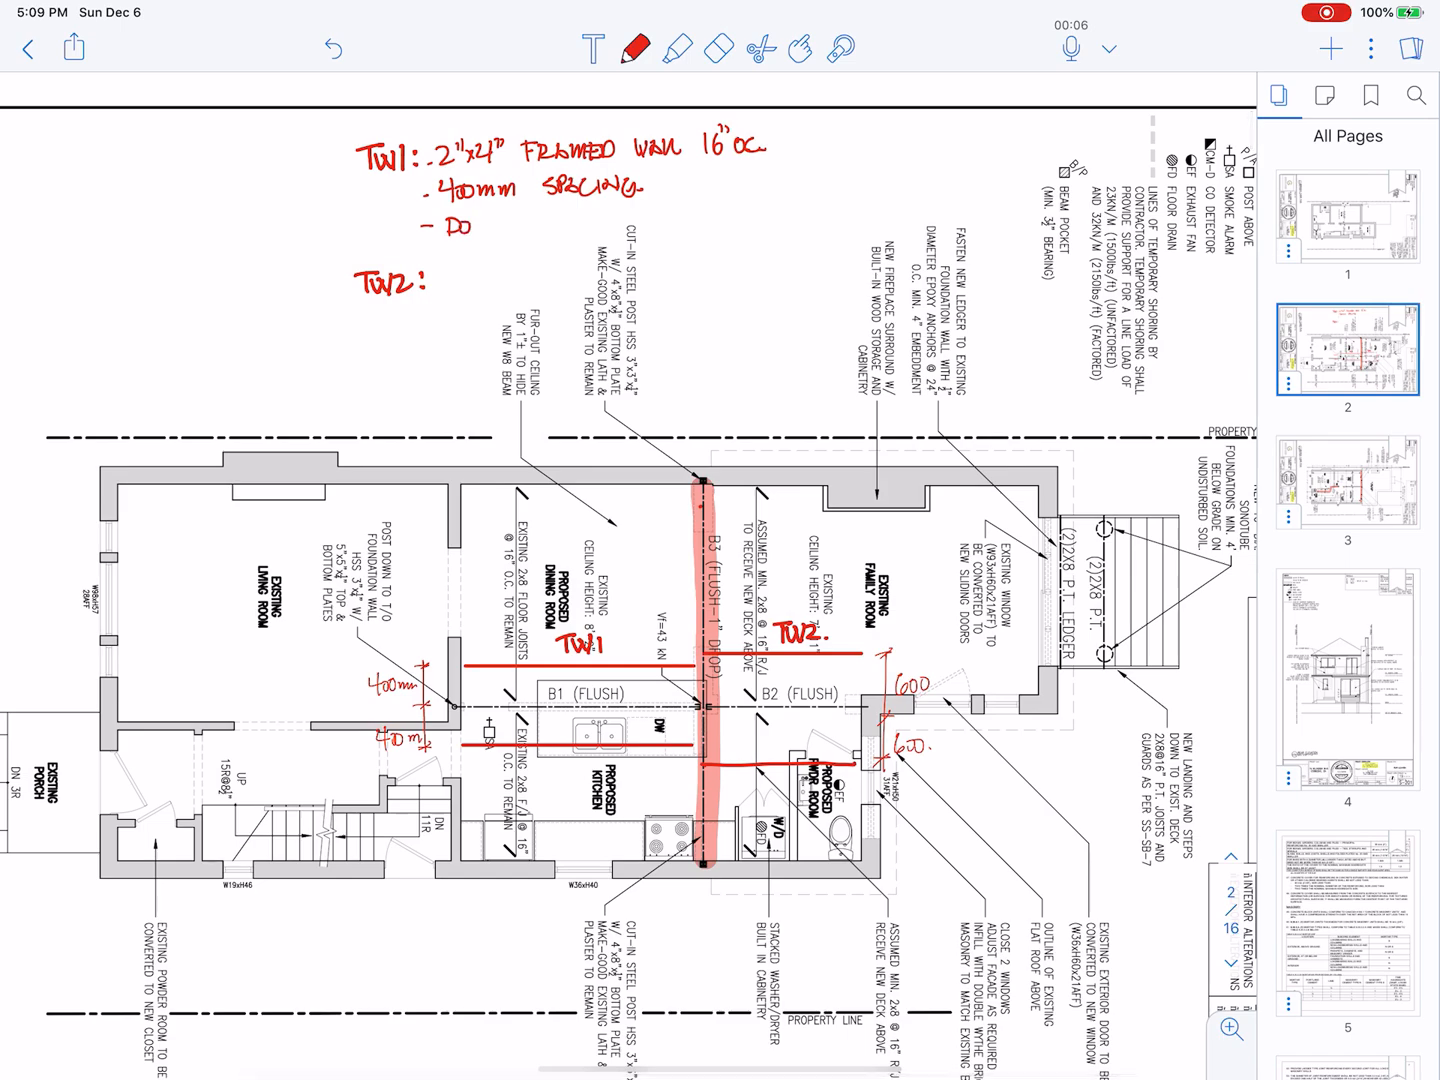
type("UBL")
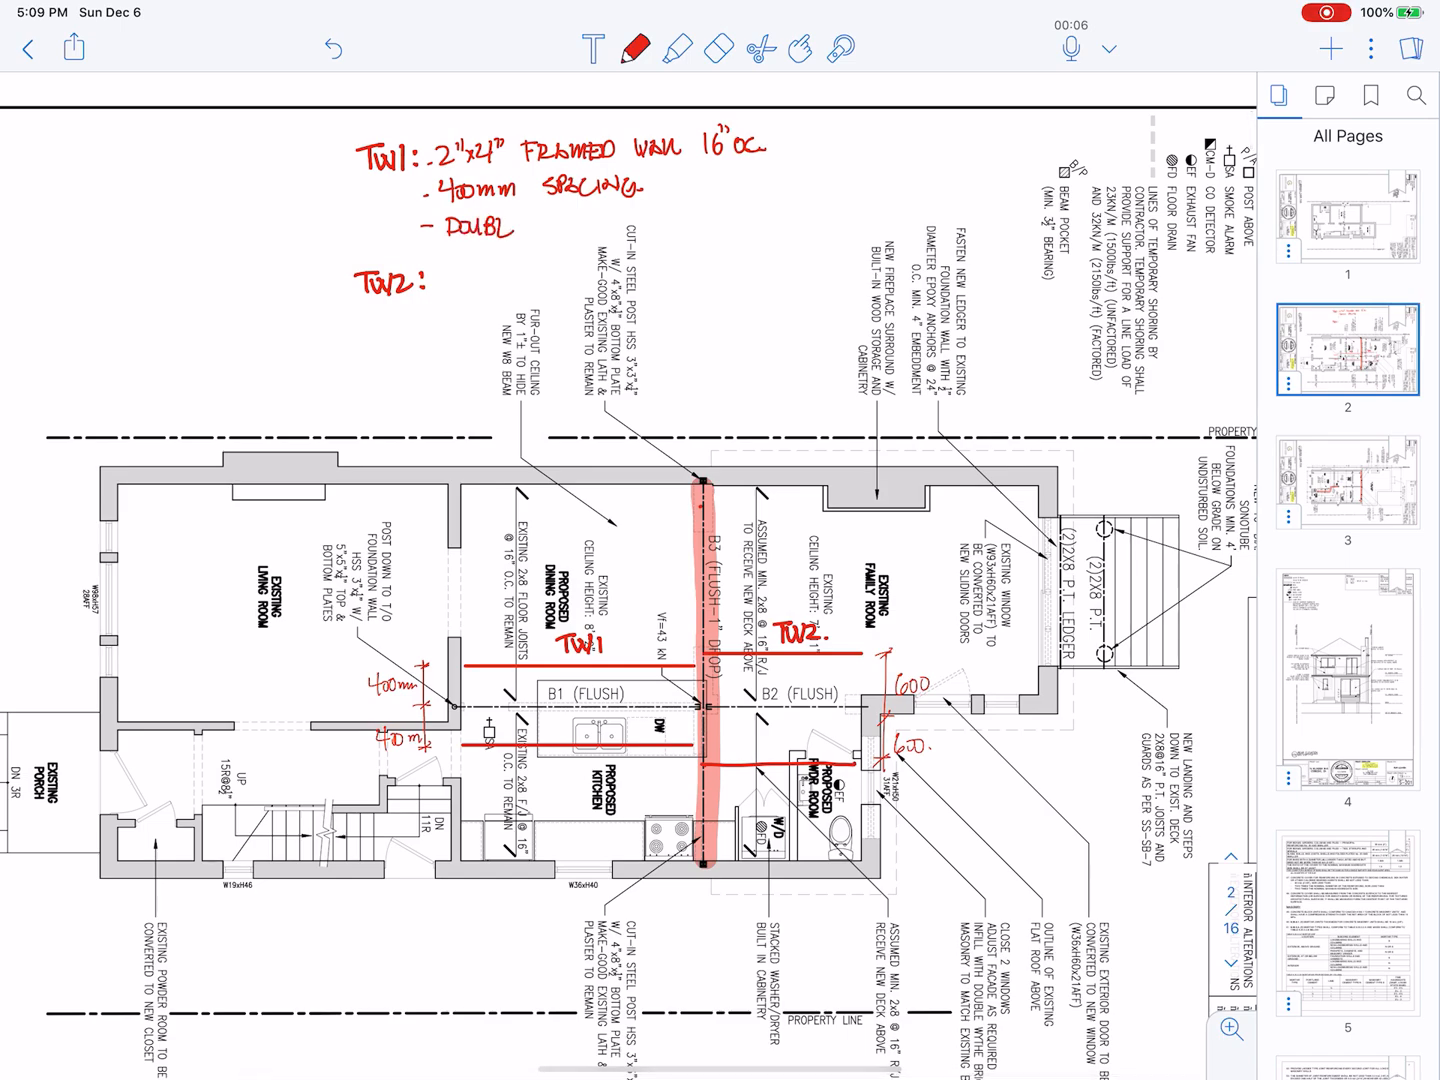
type("E")
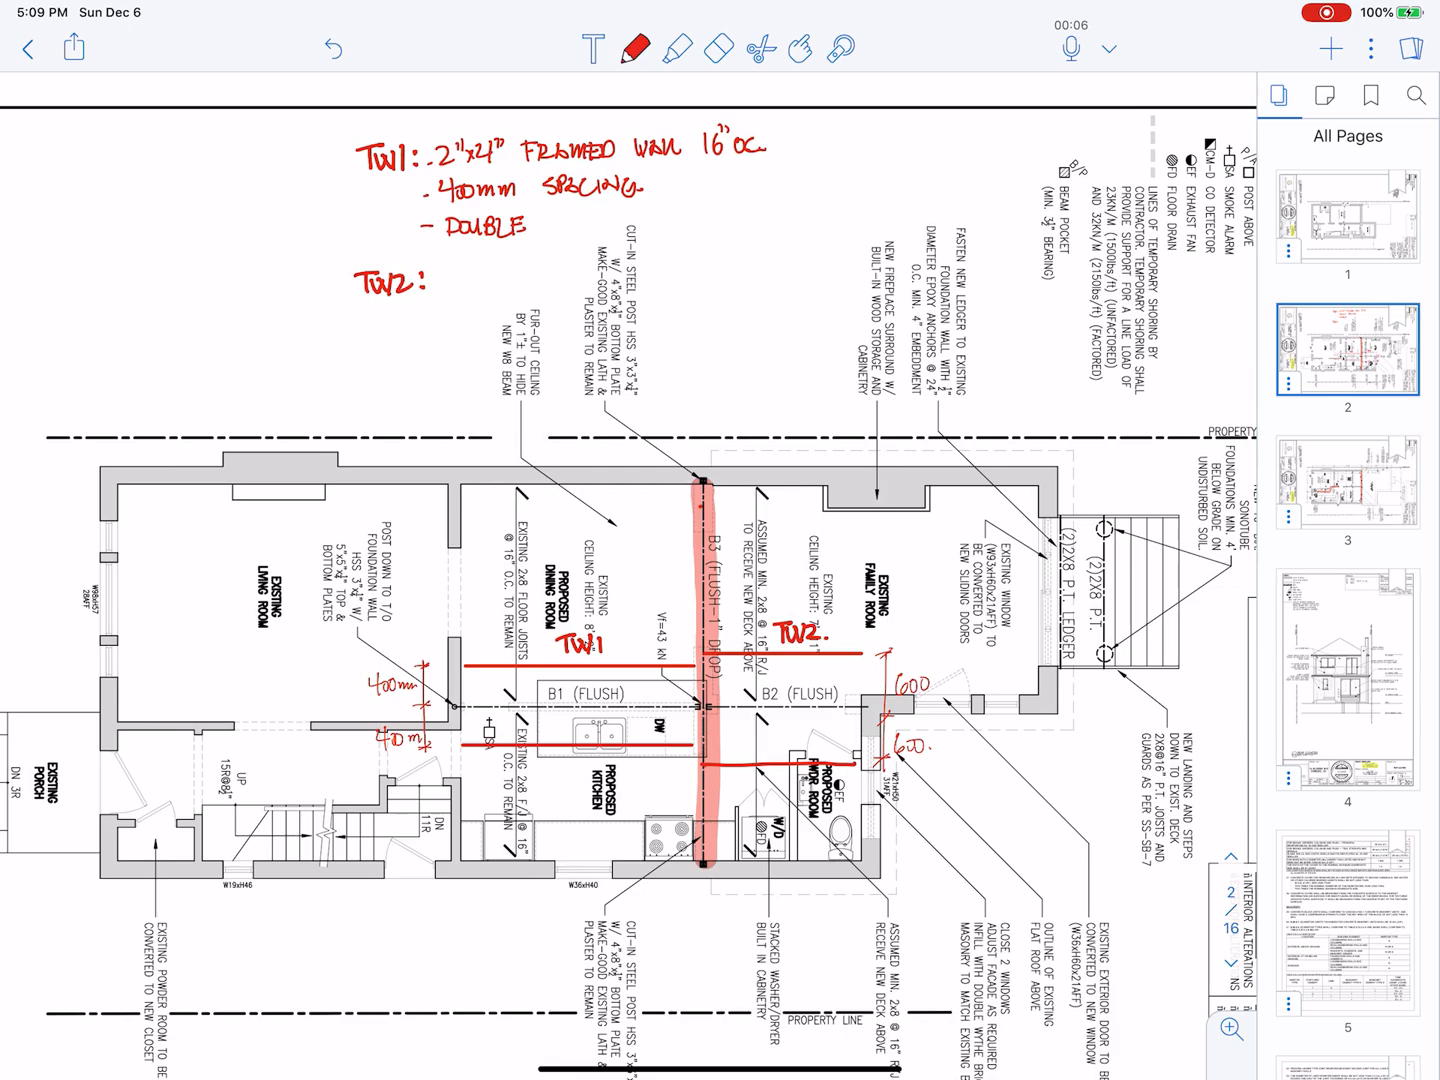
type("TOP")
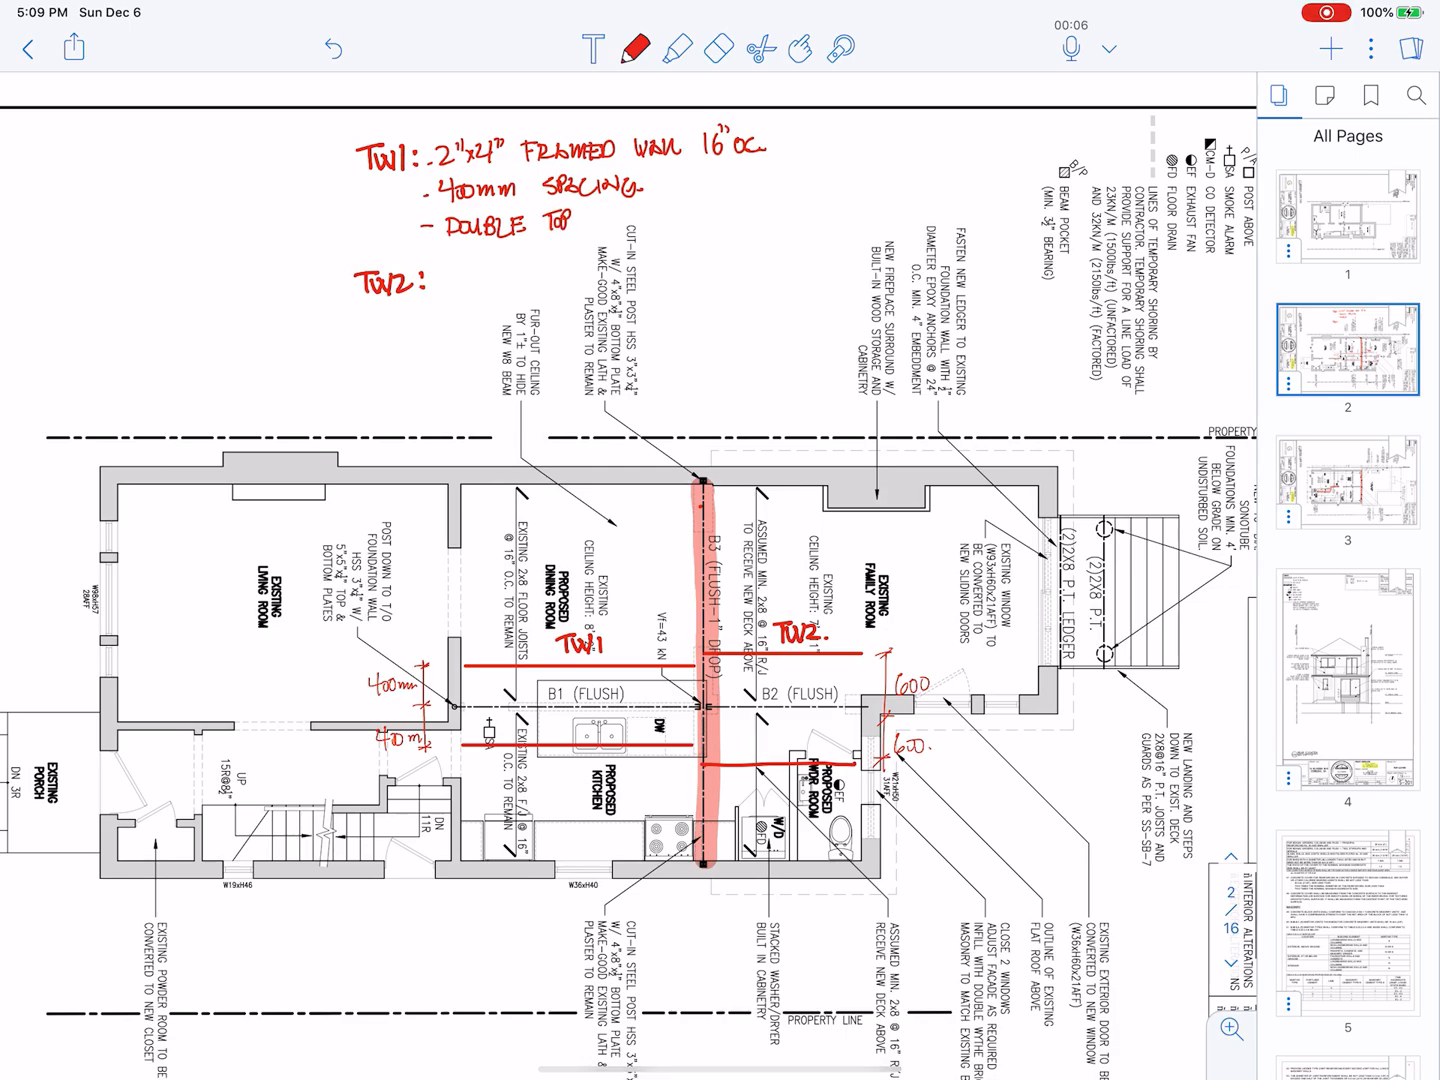
type("PLATE")
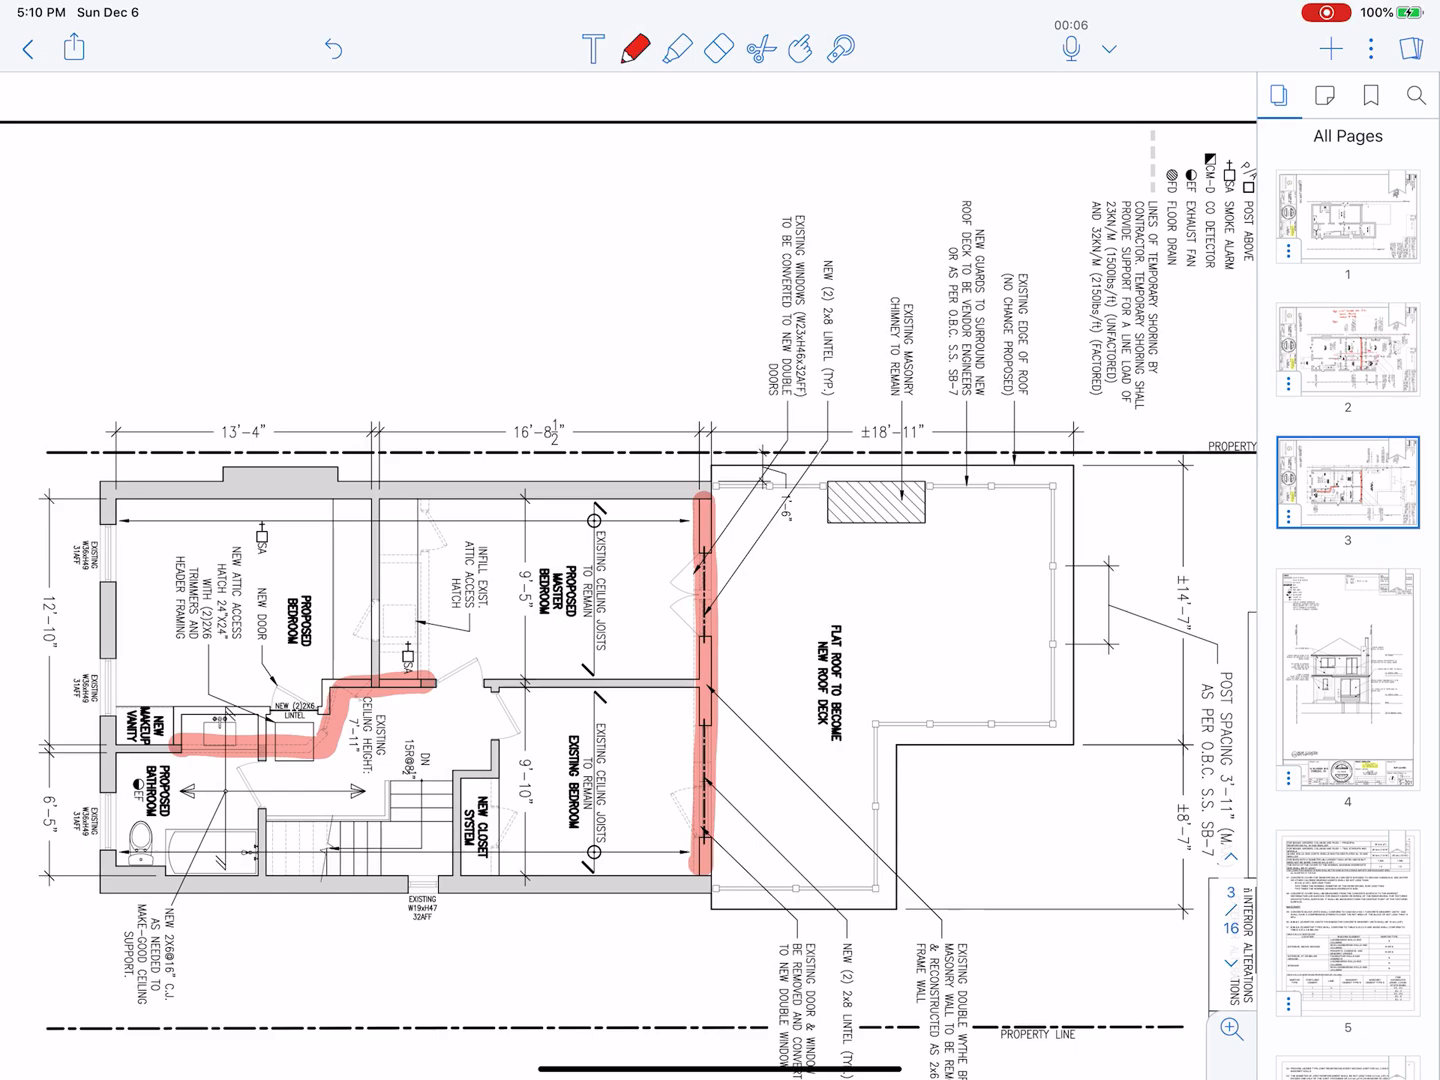
Step: Flip between page 3 and the main-floor plan, ending on page 2 with the completed TW1 note
left_click(636, 48)
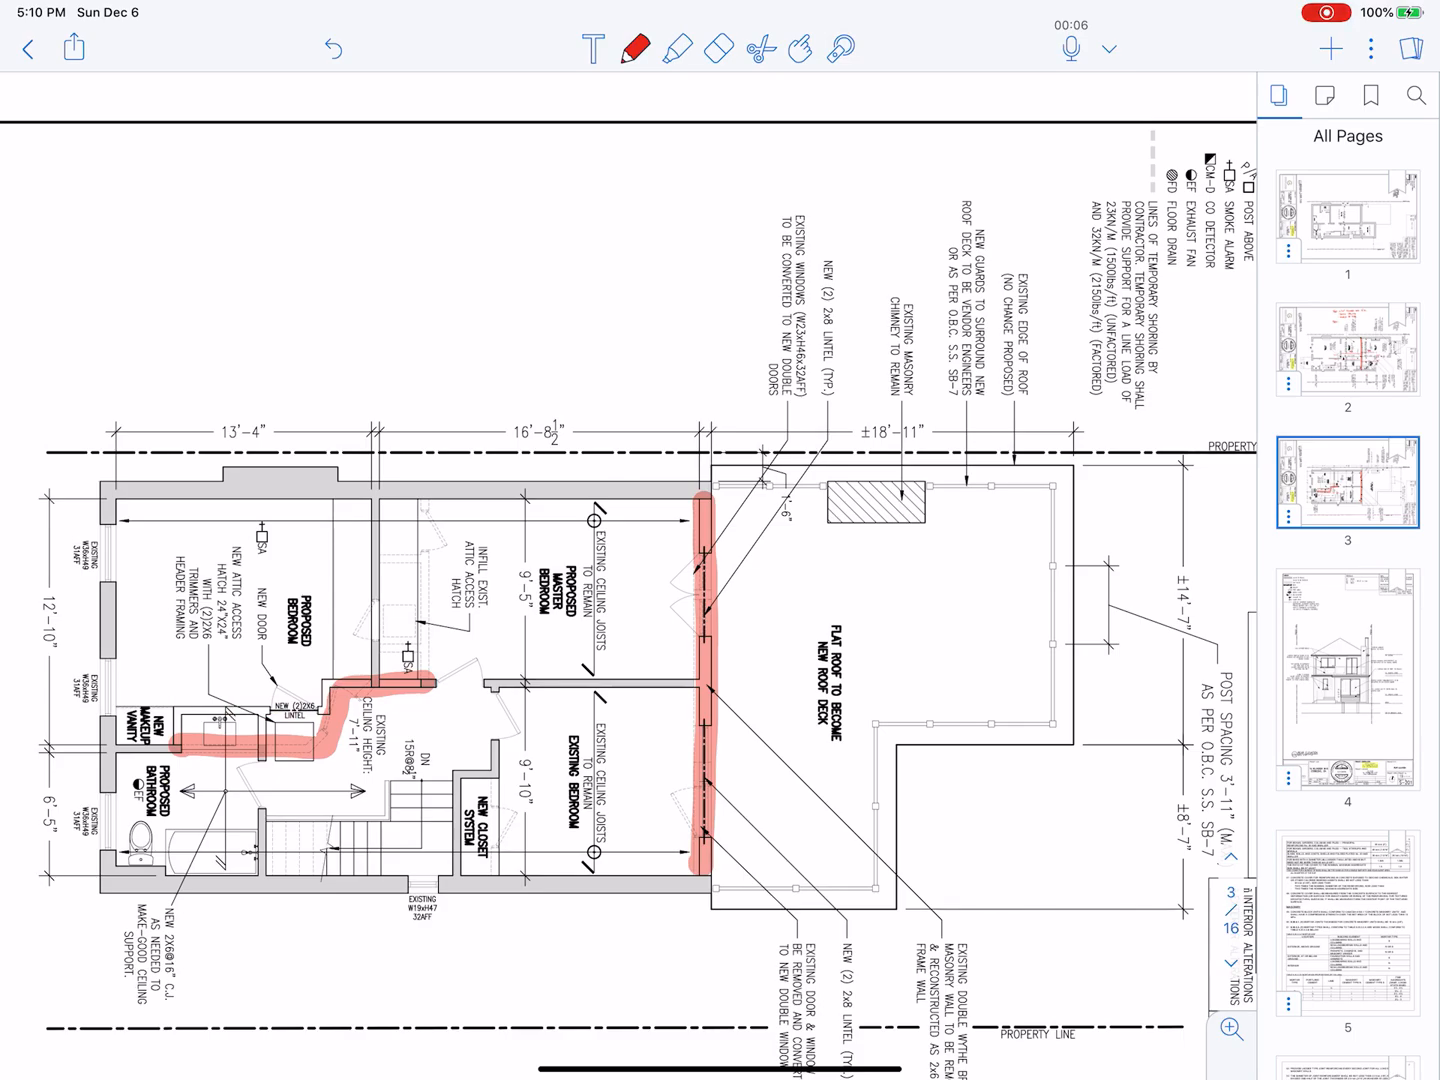
left_click(1348, 352)
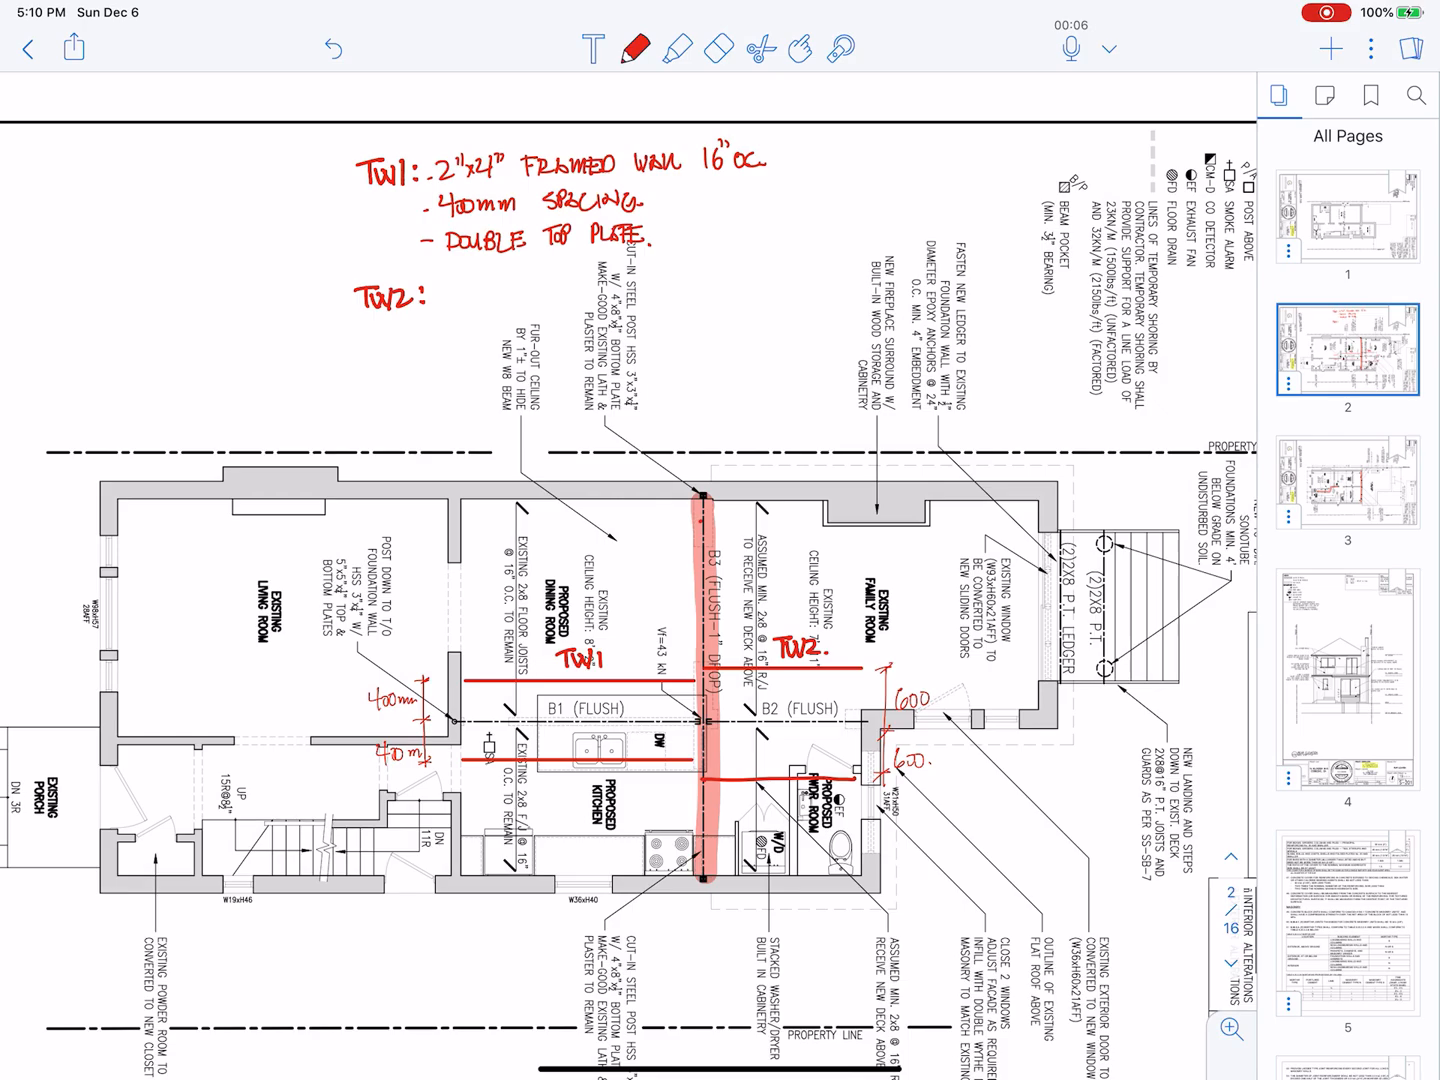
left_click(1348, 480)
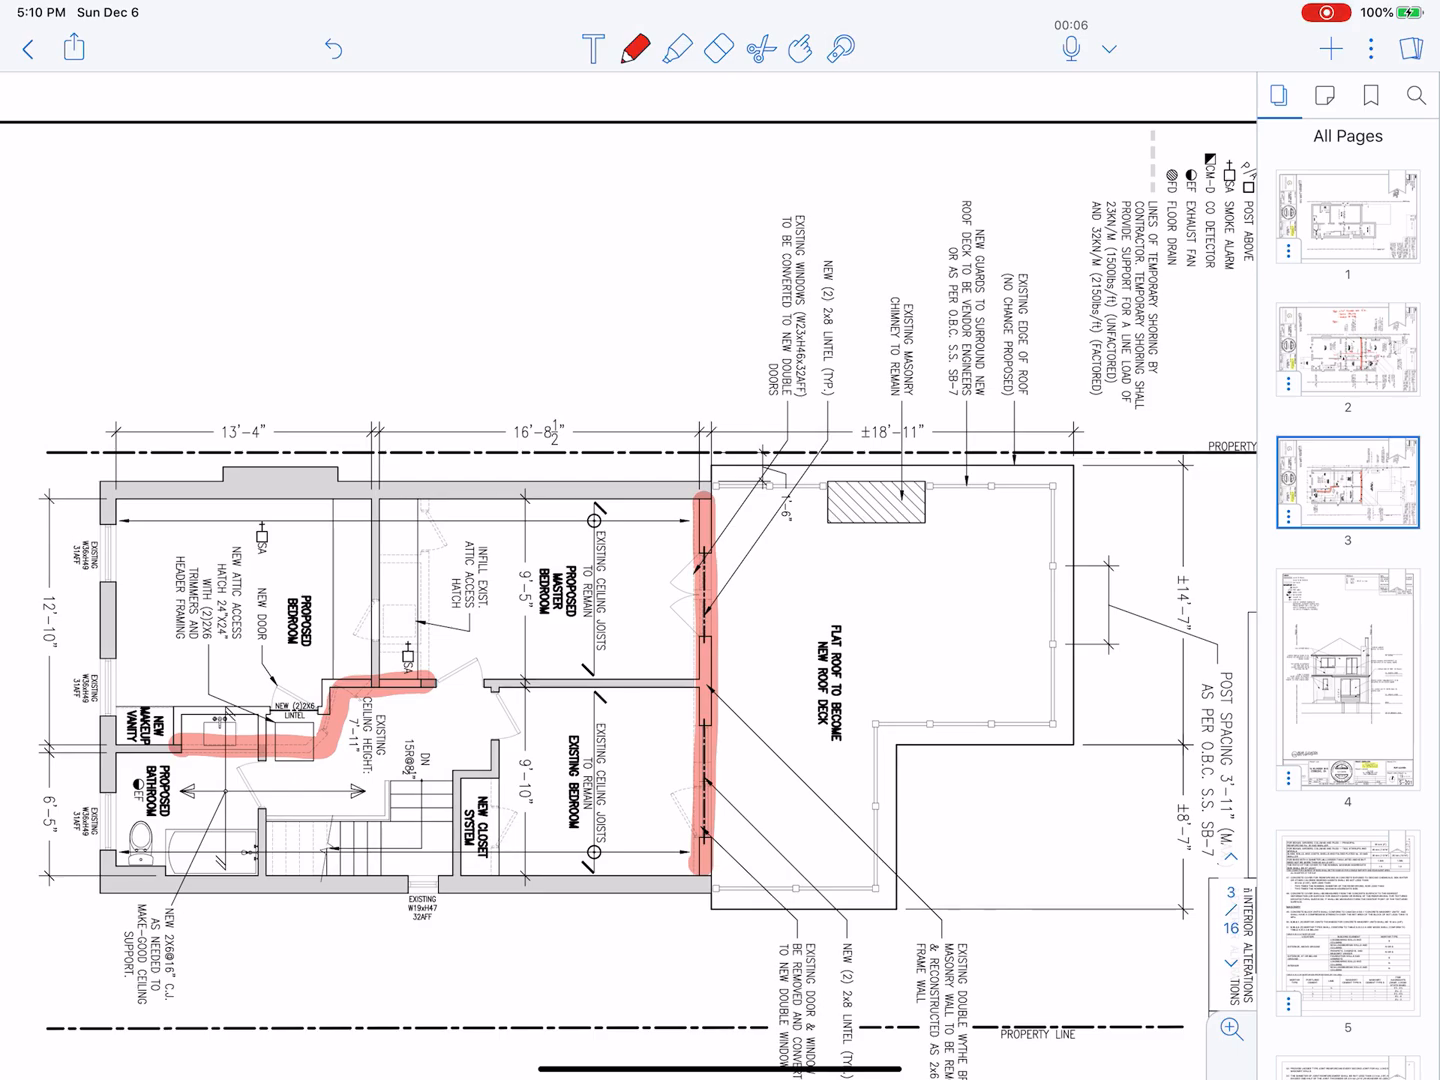
left_click(1348, 348)
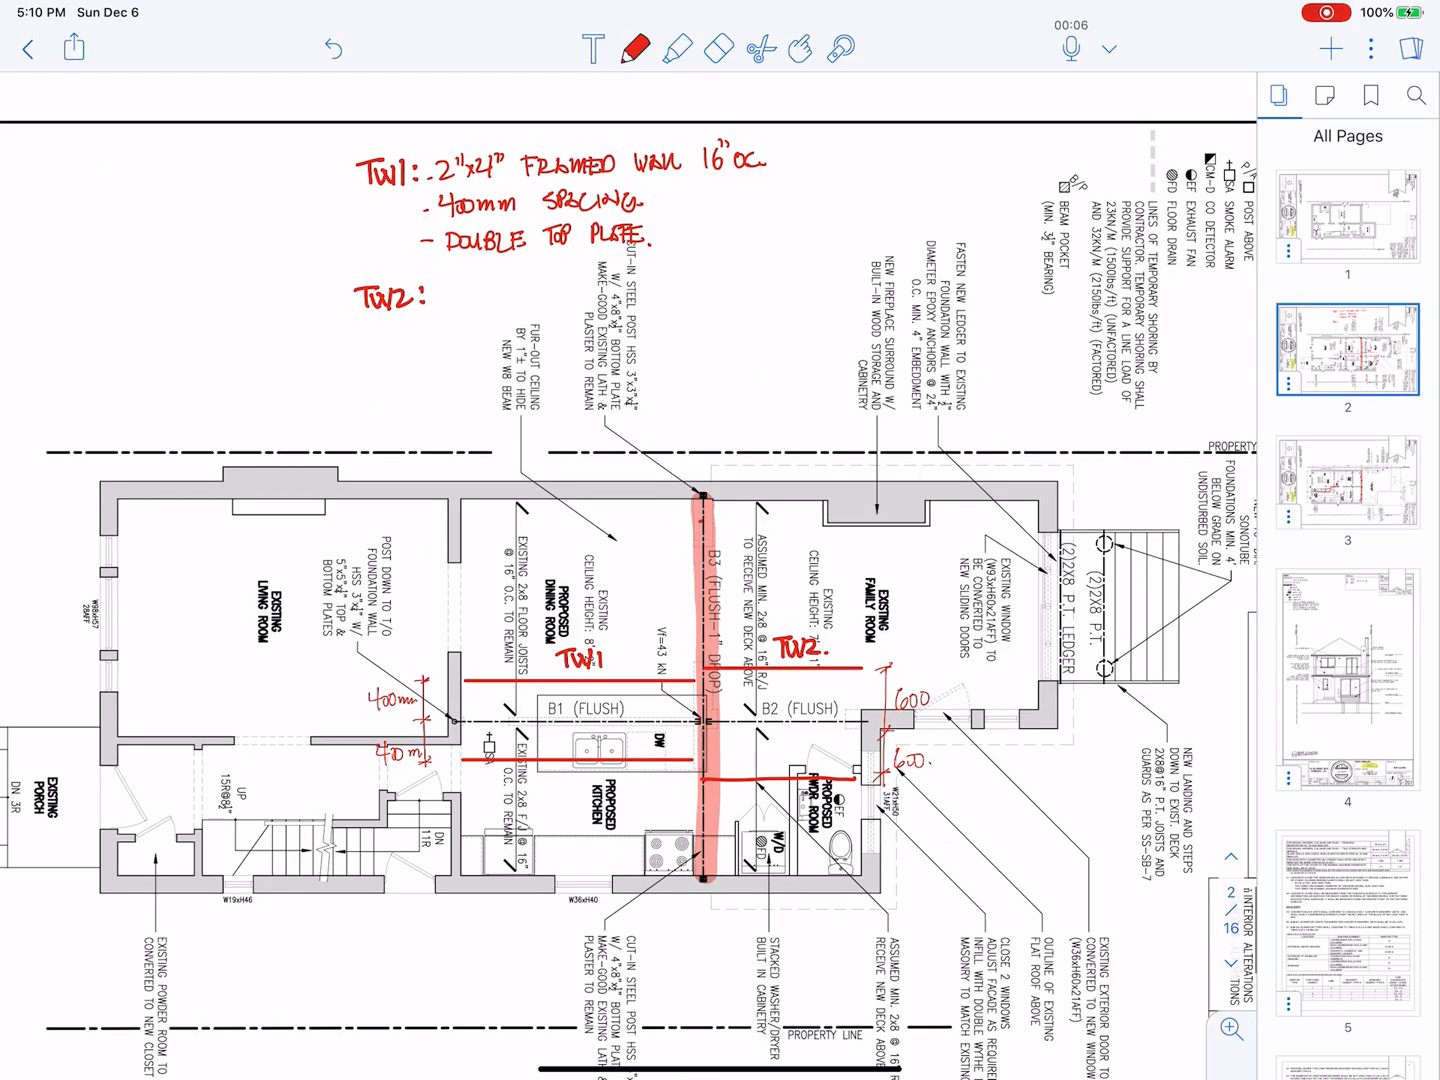